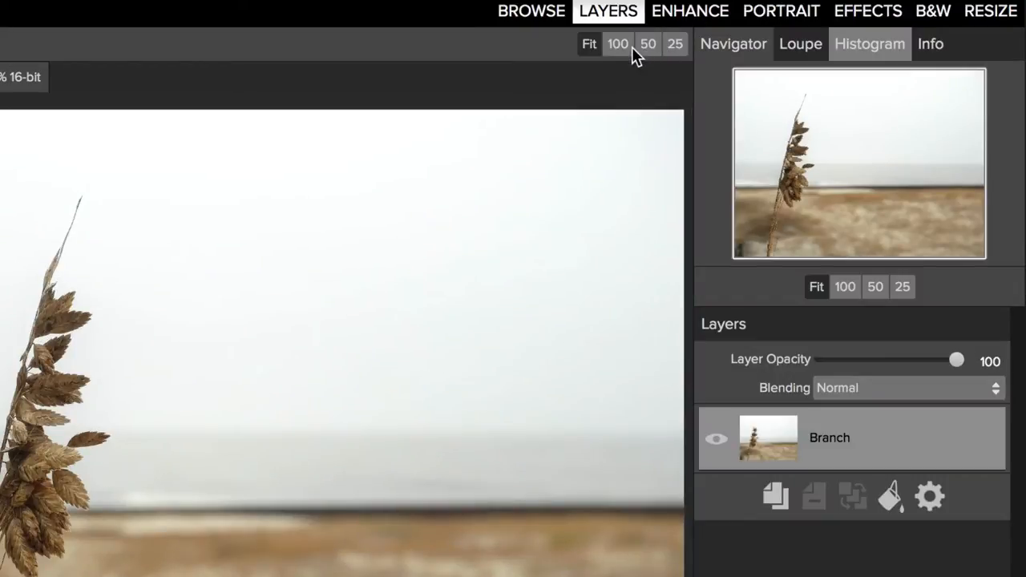
Inspect the branch's seed heads at actual pixel size
{"action": "left_click", "coordinate": [618, 43]}
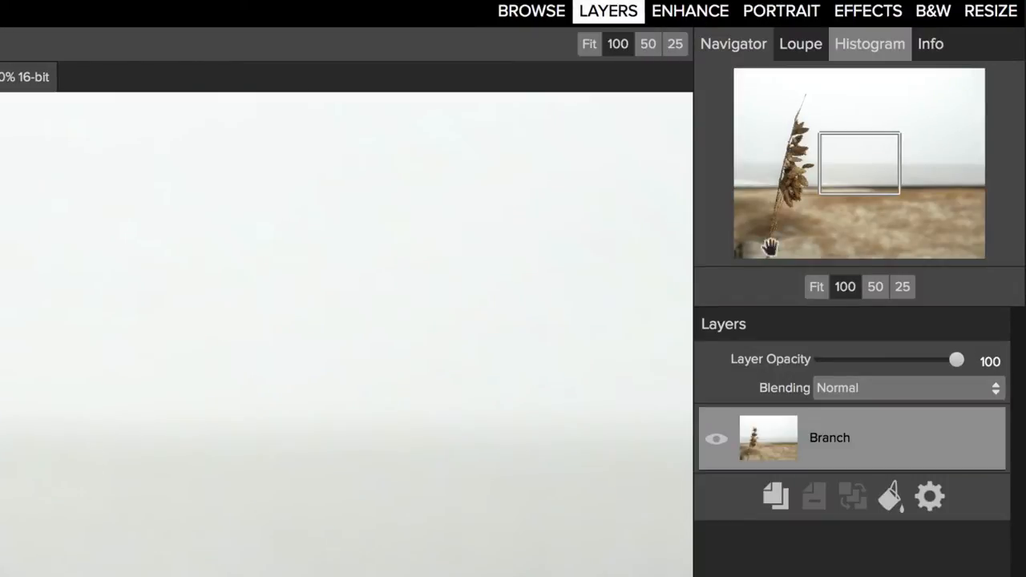
{"action": "left_click_drag", "start_coordinate": [858, 164], "coordinate": [802, 168]}
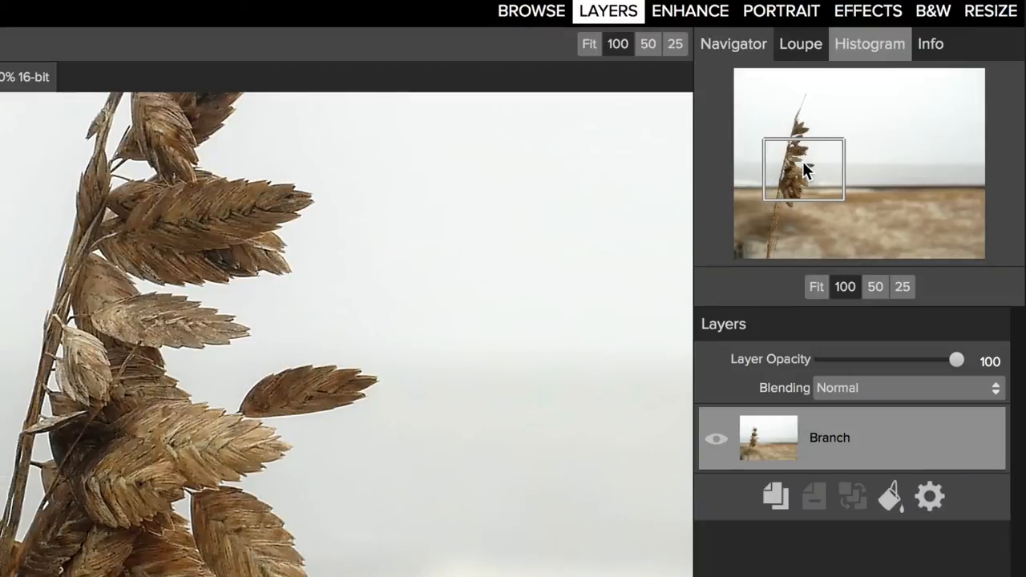
{"action": "left_click_drag", "start_coordinate": [805, 169], "coordinate": [802, 199]}
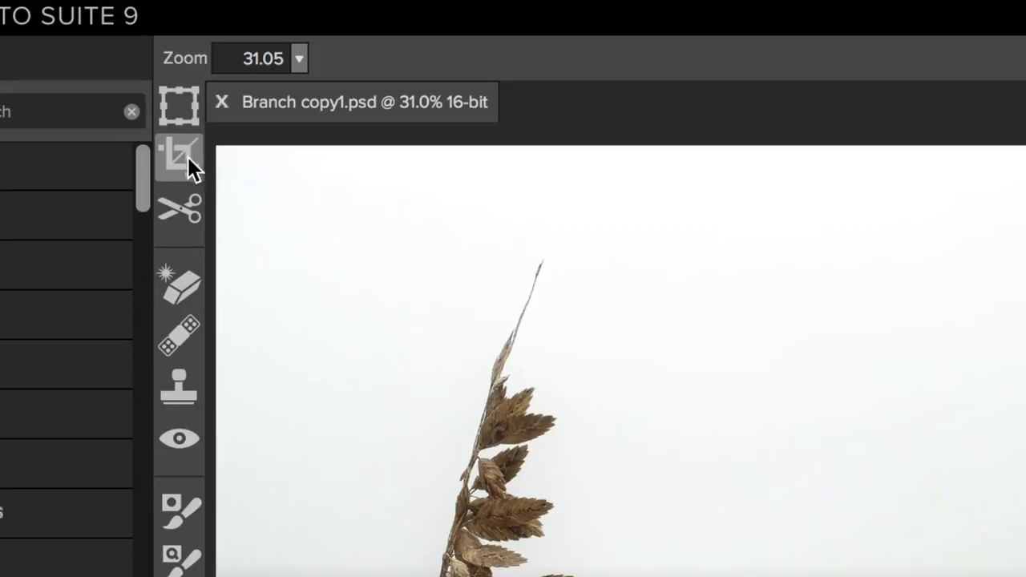
{"action": "mouse_move", "coordinate": [179, 157]}
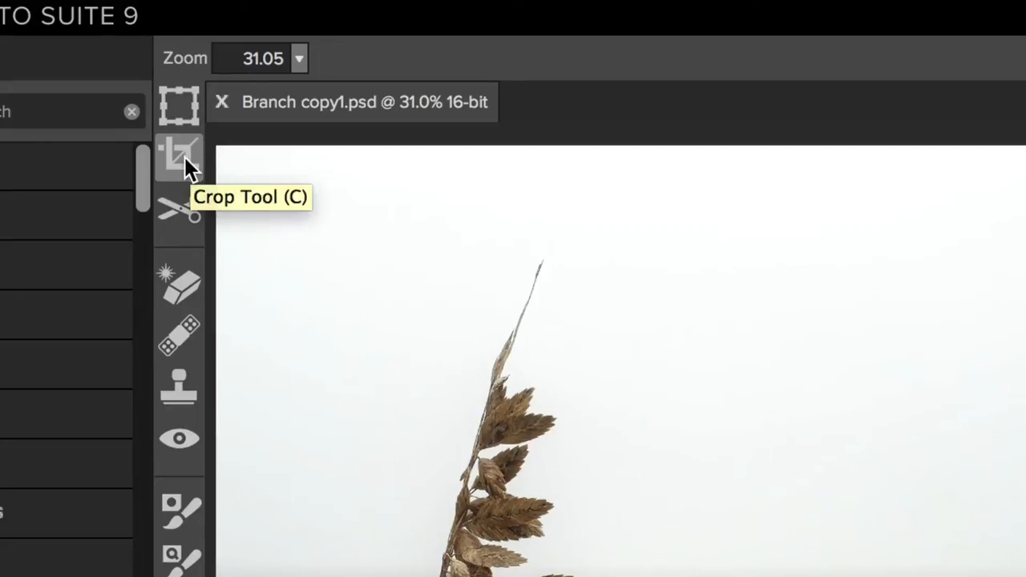
Crop the photo to a portrait 5x7 proportion framed around the sea oat stalk
{"action": "left_click", "coordinate": [180, 154]}
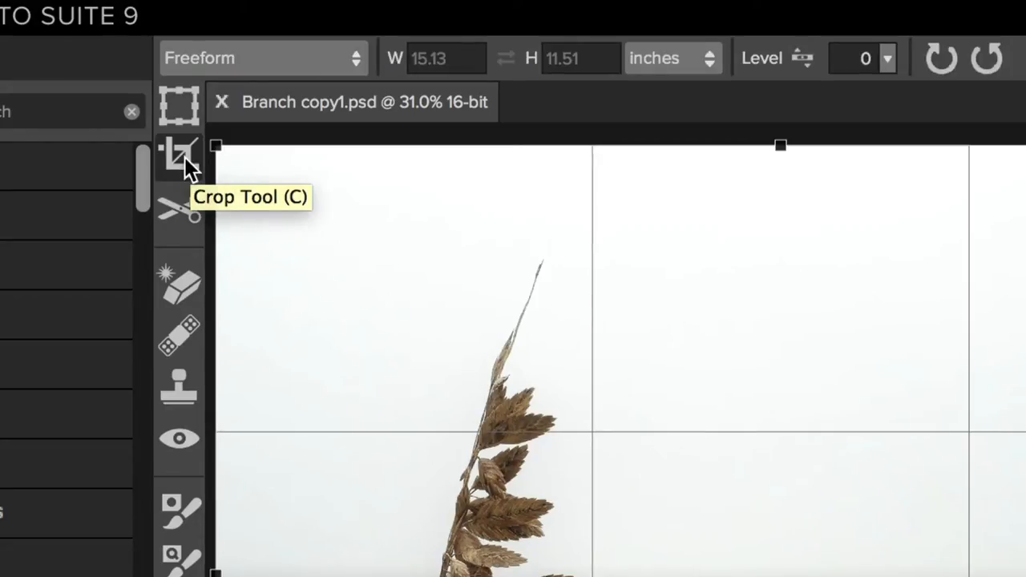
{"action": "left_click", "coordinate": [263, 58]}
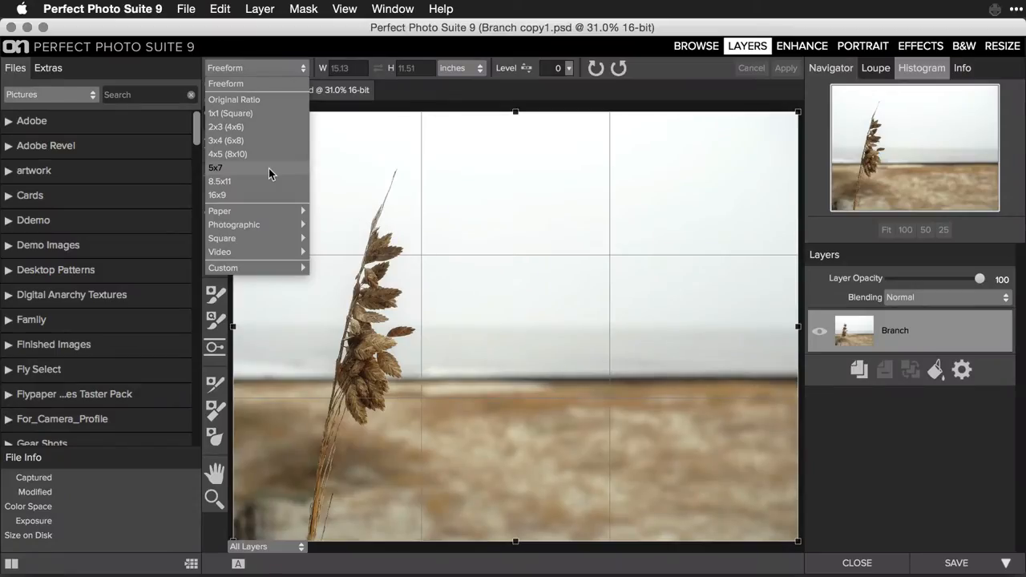
{"action": "left_click", "coordinate": [214, 168]}
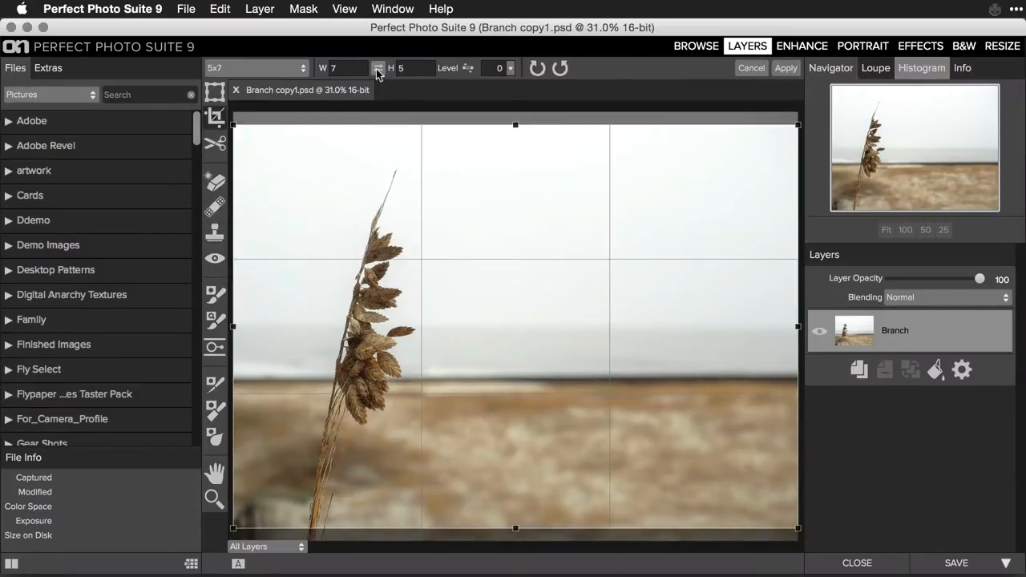
{"action": "left_click", "coordinate": [378, 68]}
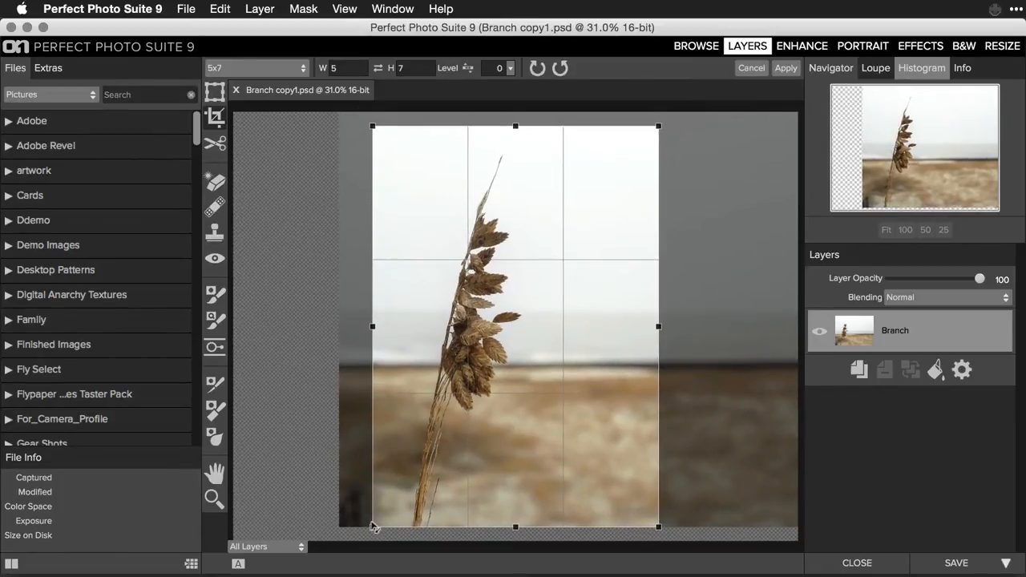
{"action": "left_click", "coordinate": [786, 68]}
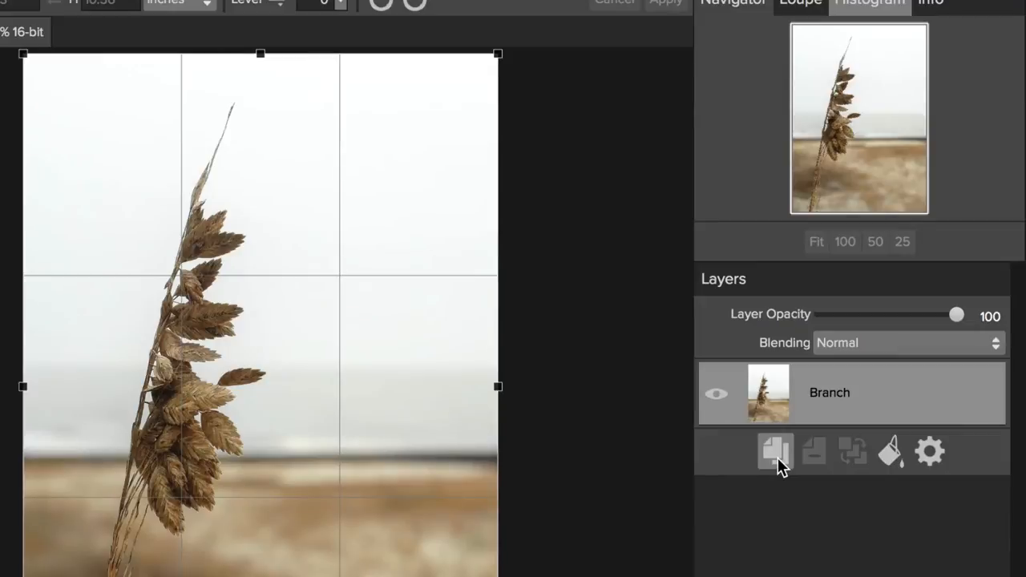
Duplicate the Branch layer and, after trying several blend modes, set the copy to Soft Light
{"action": "left_click", "coordinate": [776, 450]}
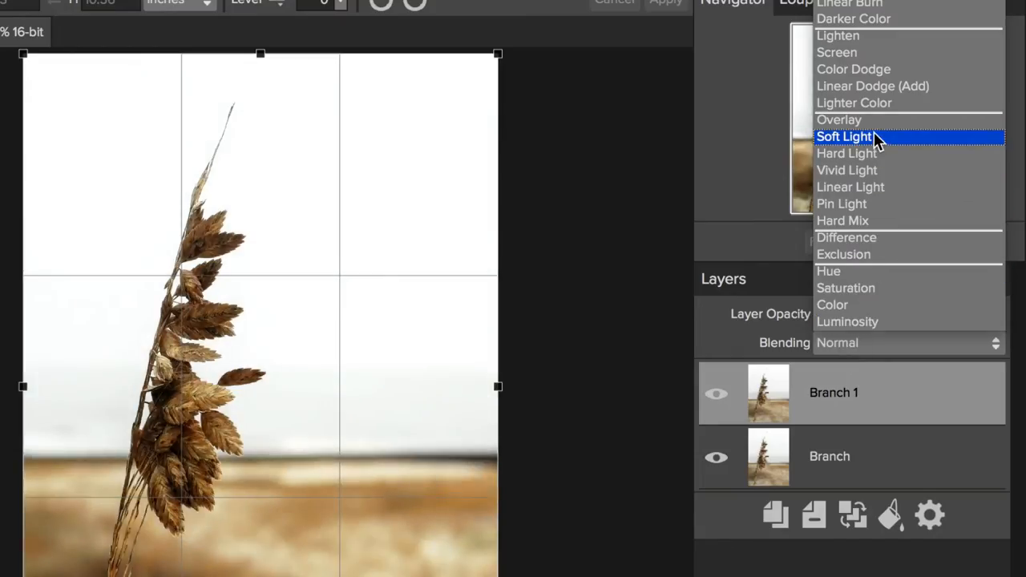
{"action": "left_click", "coordinate": [843, 136]}
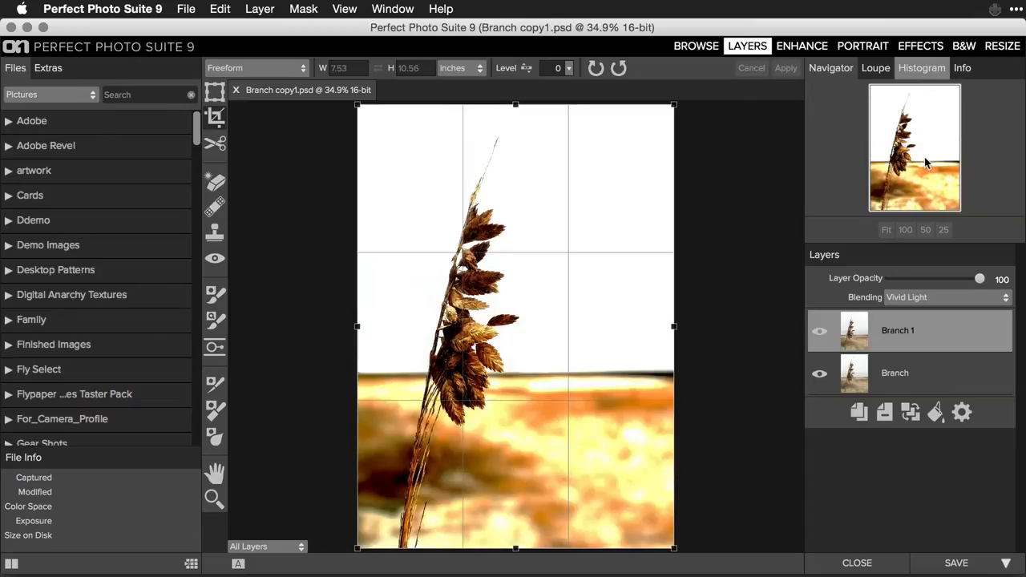
{"action": "left_click", "coordinate": [947, 297]}
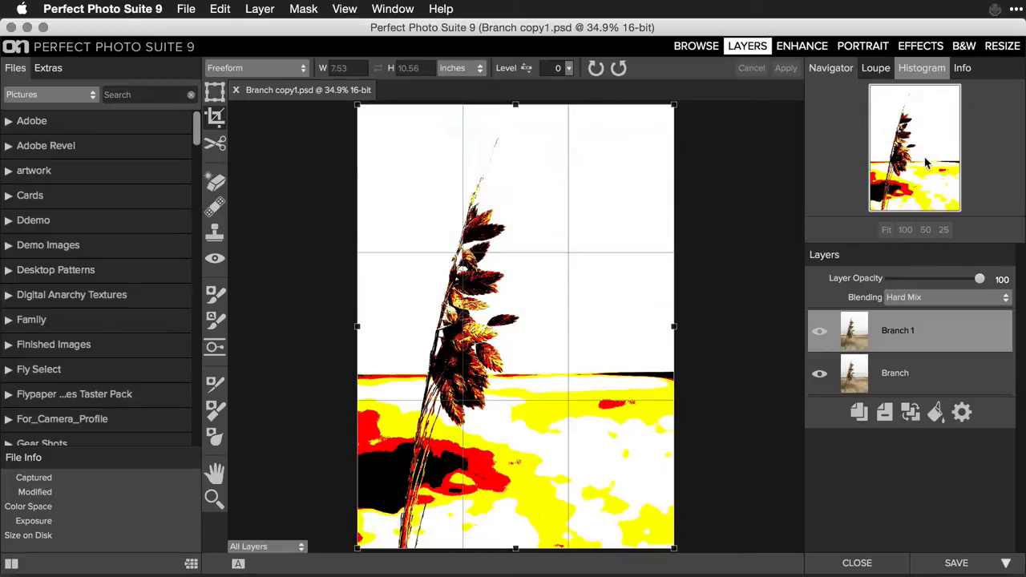
{"action": "left_click", "coordinate": [946, 297]}
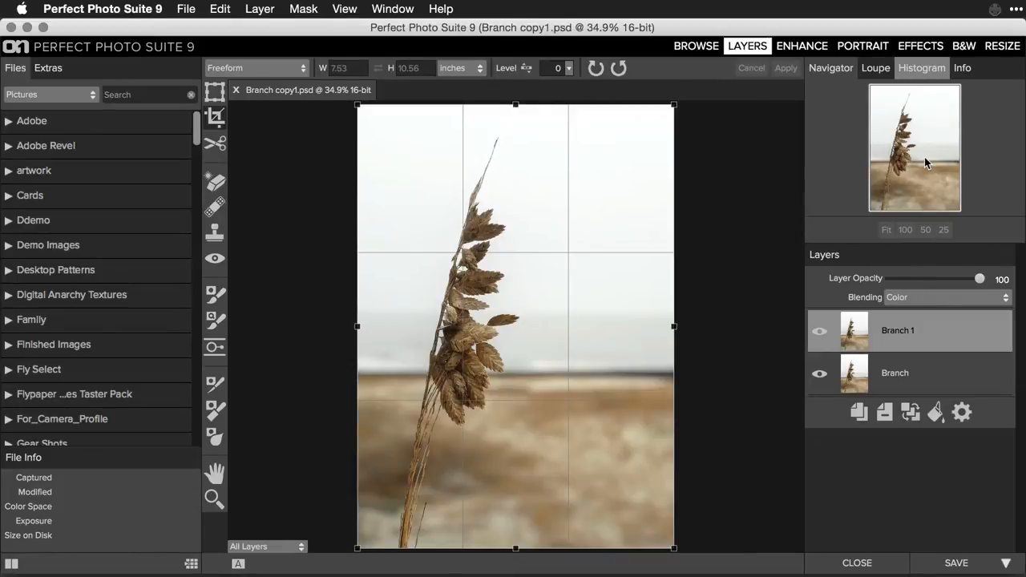
{"action": "left_click", "coordinate": [946, 296]}
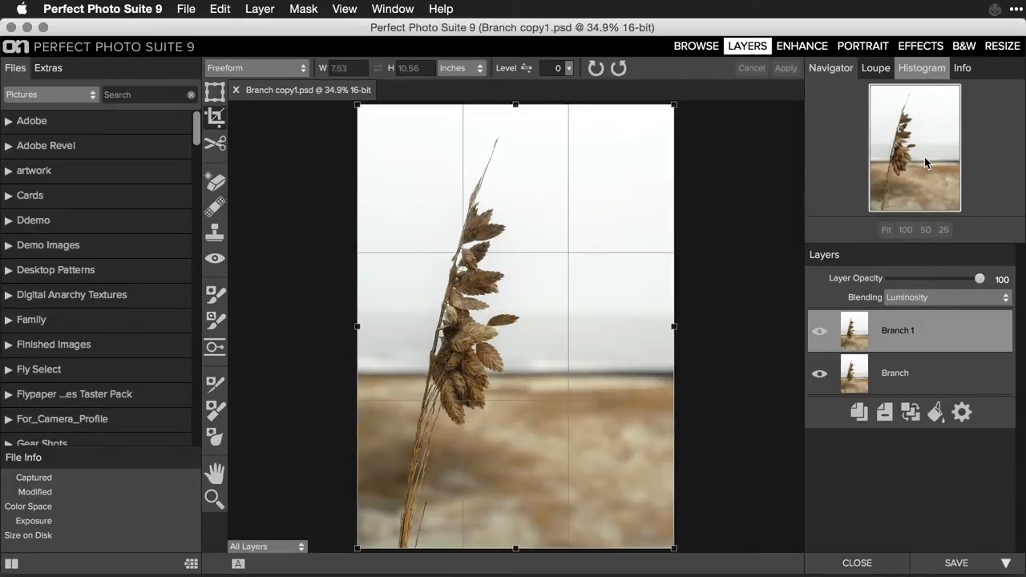
{"action": "left_click", "coordinate": [947, 297]}
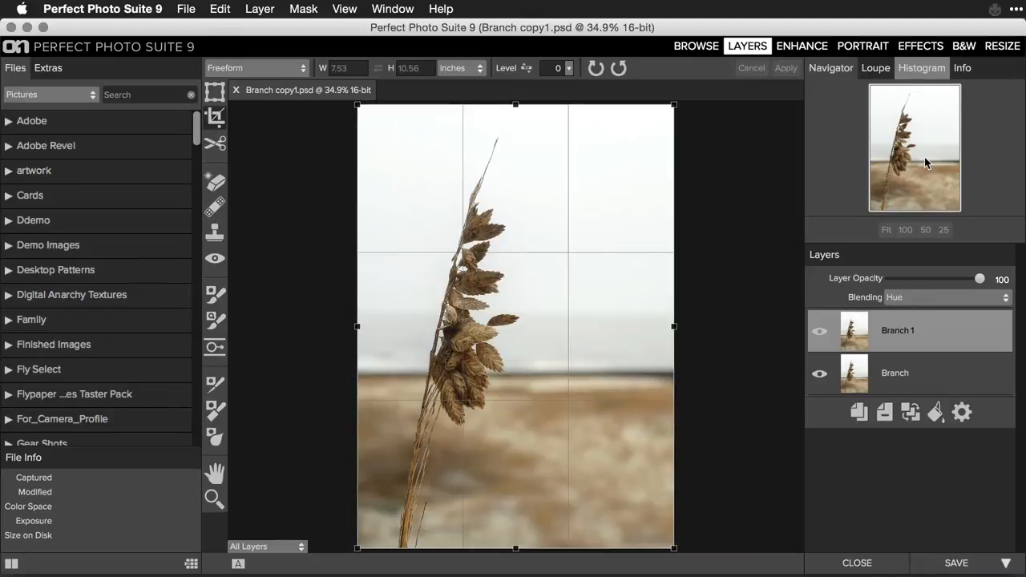
{"action": "left_click", "coordinate": [947, 297]}
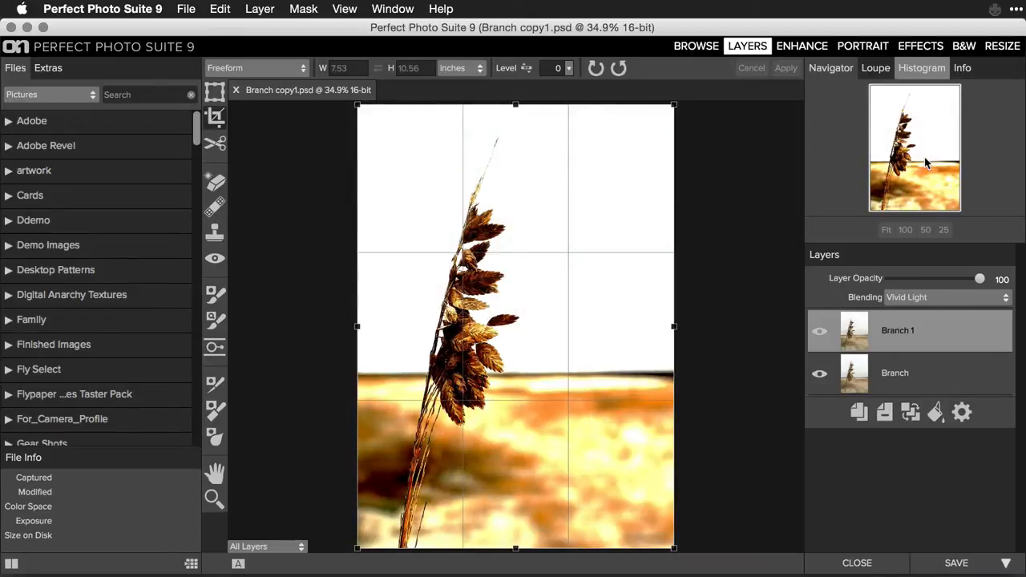
{"action": "left_click", "coordinate": [946, 296]}
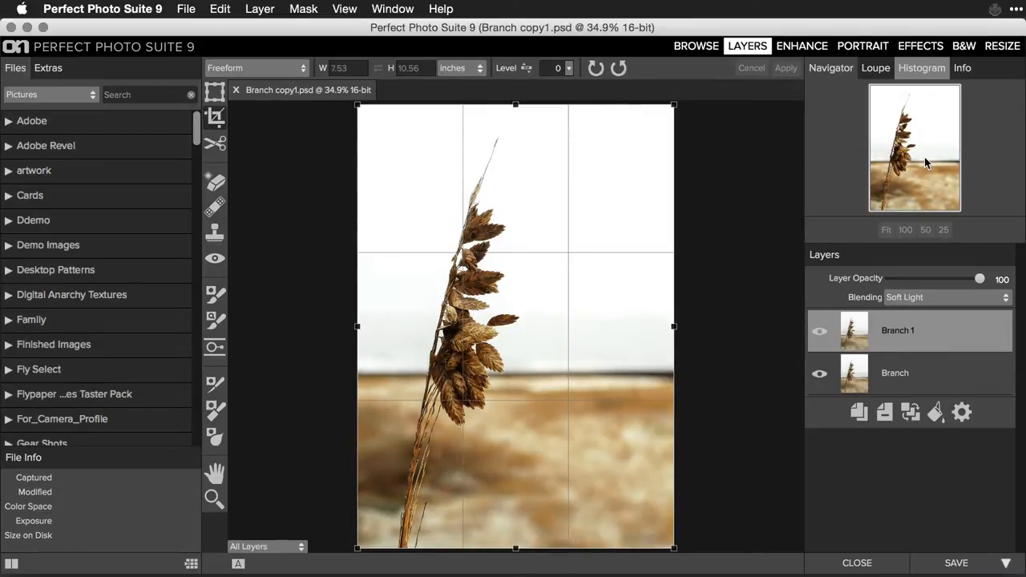
Compare the copy by toggling its visibility, then rename it Stacked Blend
{"action": "left_click", "coordinate": [819, 330]}
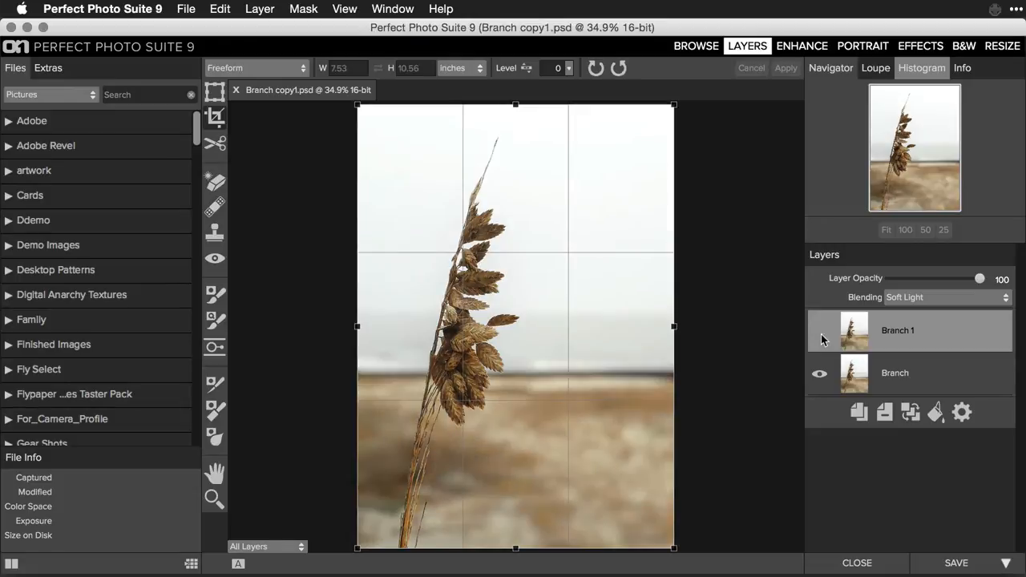
{"action": "left_click", "coordinate": [820, 330]}
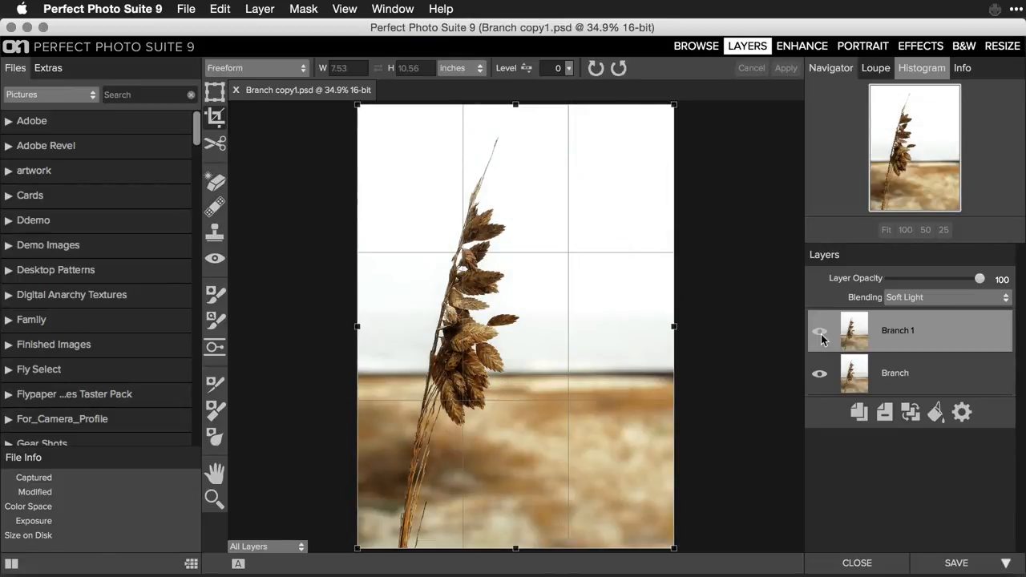
{"action": "double_click", "coordinate": [899, 331]}
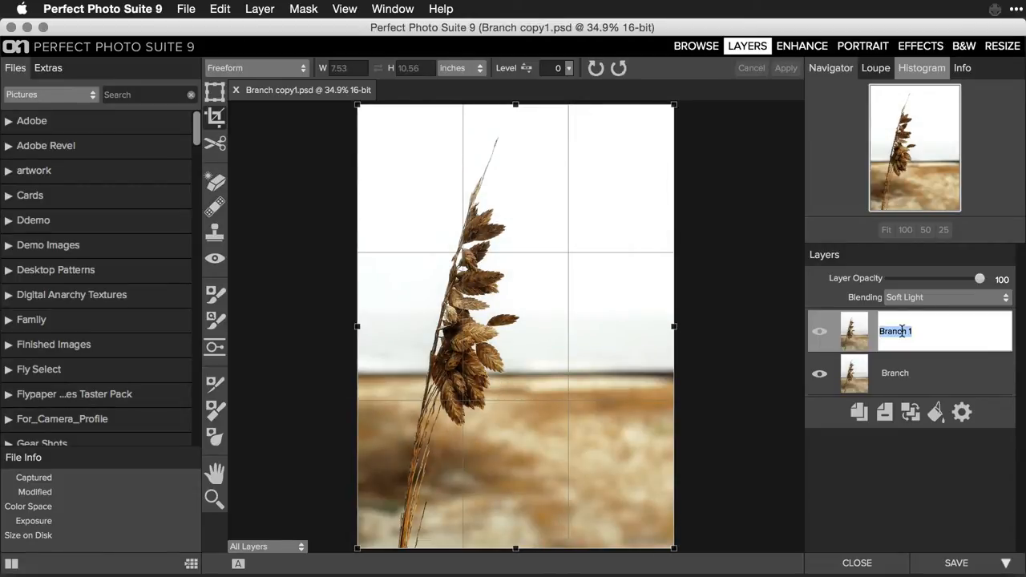
{"action": "type", "text": "Stad"}
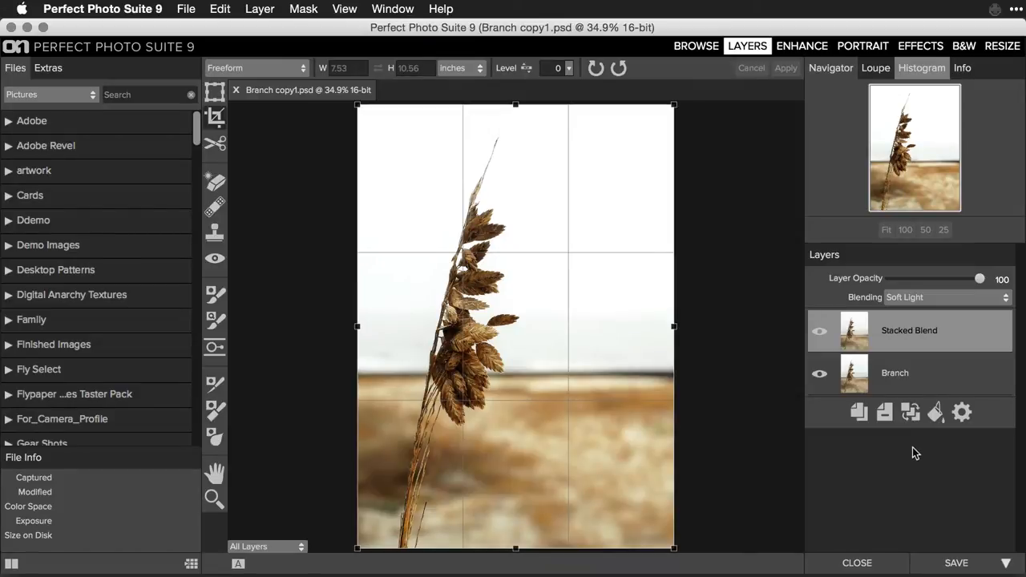
{"action": "mouse_move", "coordinate": [911, 412]}
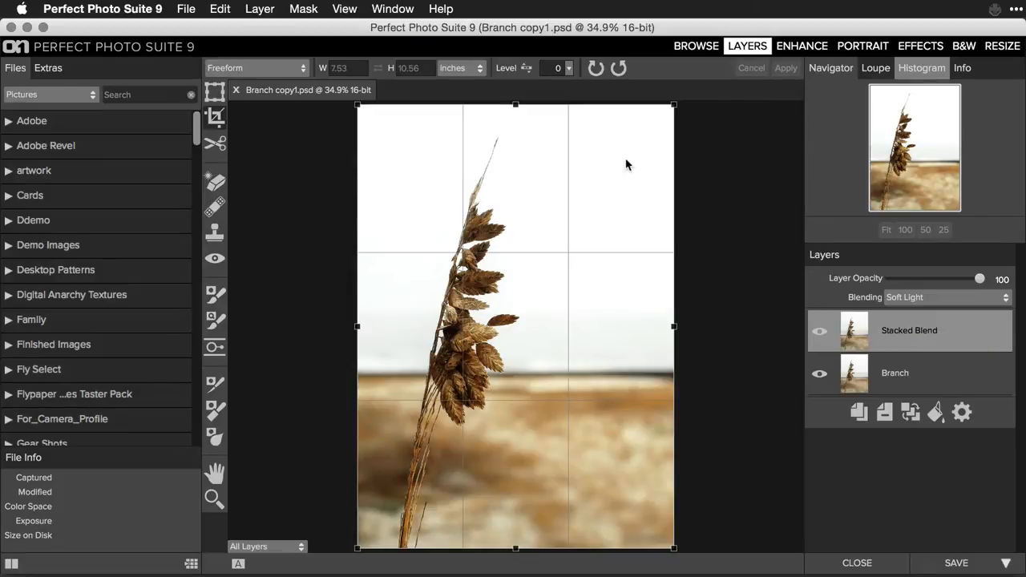
{"action": "mouse_move", "coordinate": [632, 139]}
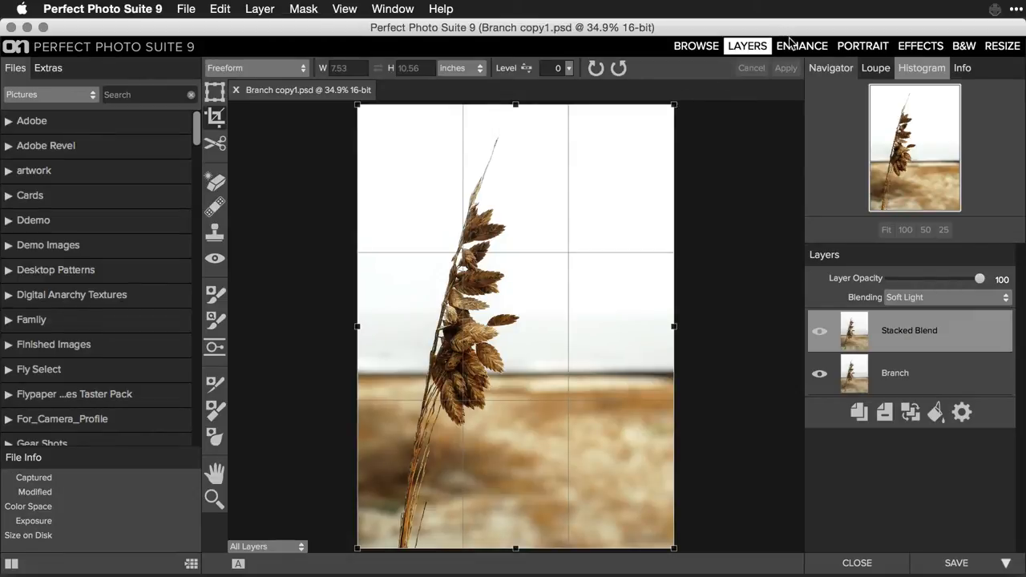
In the Enhance module at actual pixels, set noise reduction to Moderate after trying Strong
{"action": "left_click", "coordinate": [802, 45]}
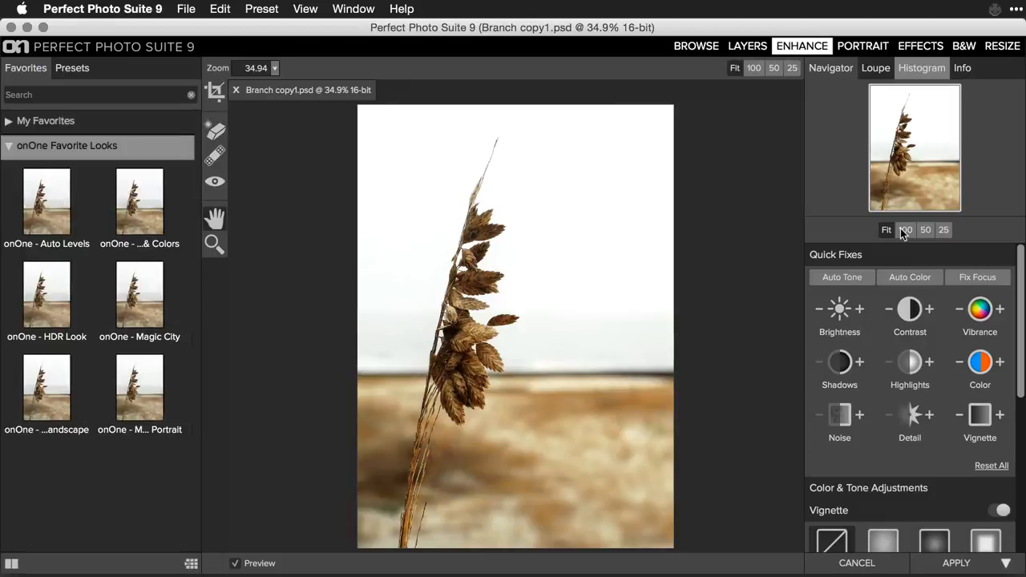
{"action": "left_click", "coordinate": [753, 67]}
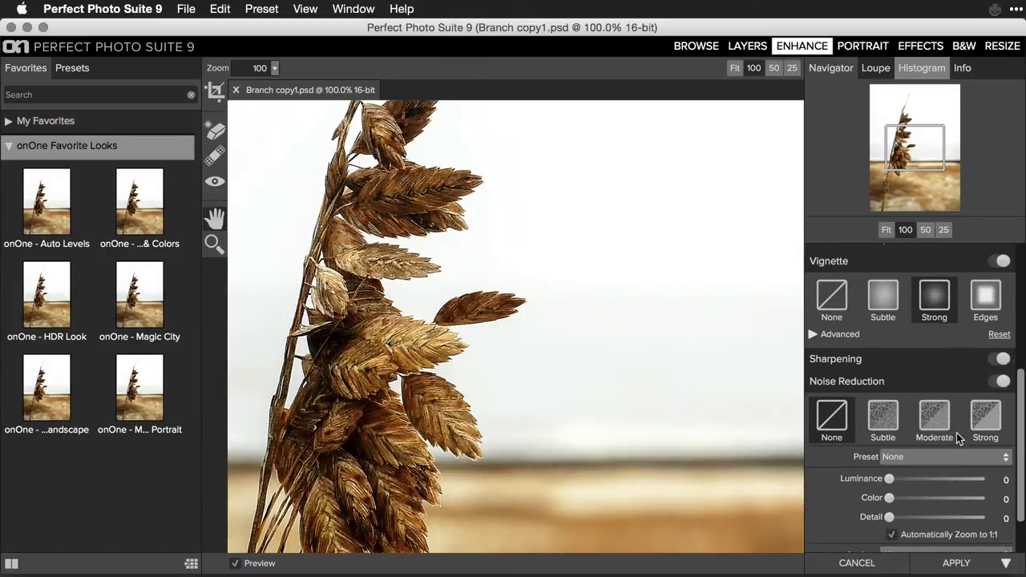
{"action": "left_click", "coordinate": [984, 415]}
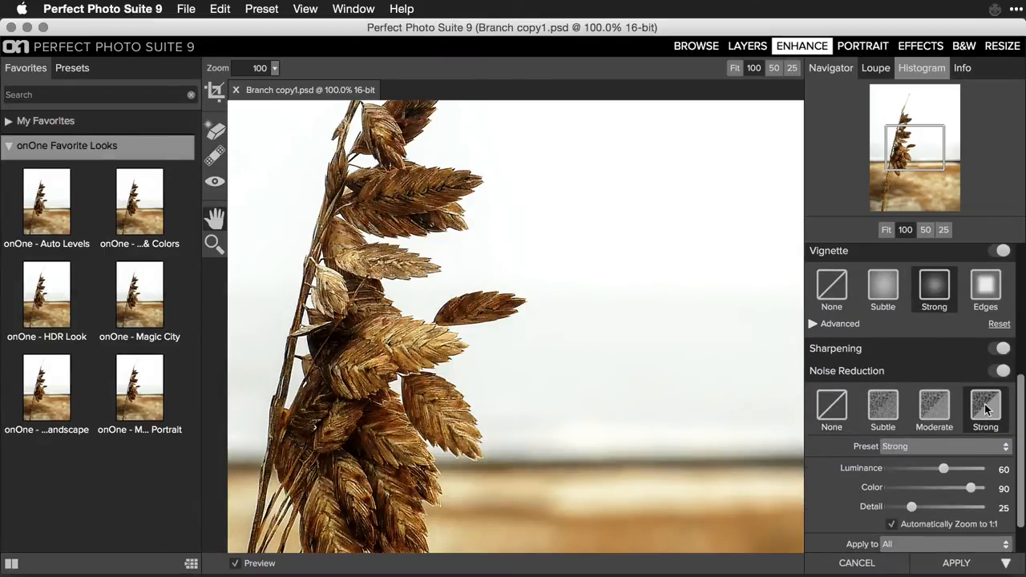
{"action": "left_click", "coordinate": [934, 404]}
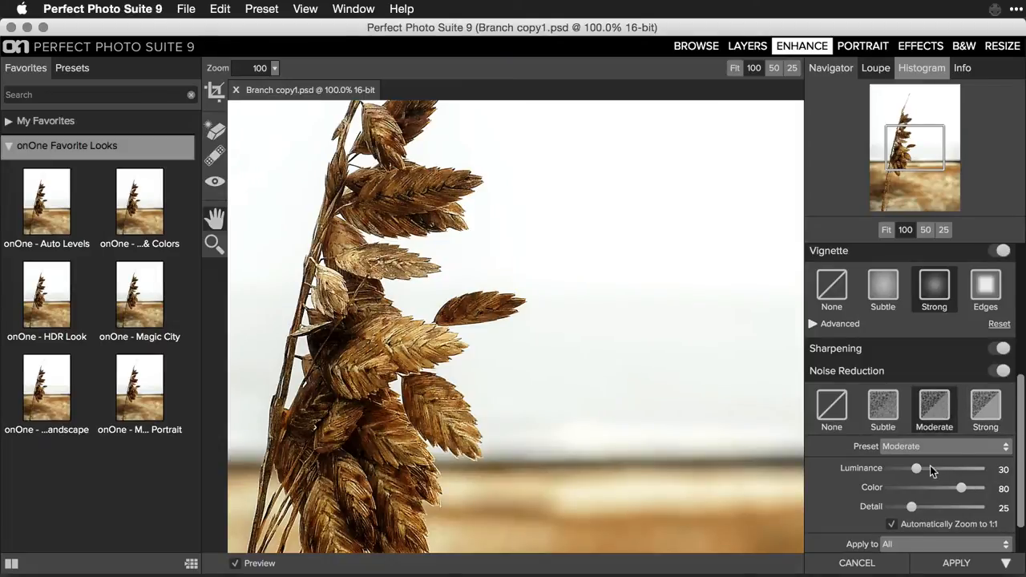
{"action": "scroll", "scroll_direction": "down", "scroll_amount": 3}
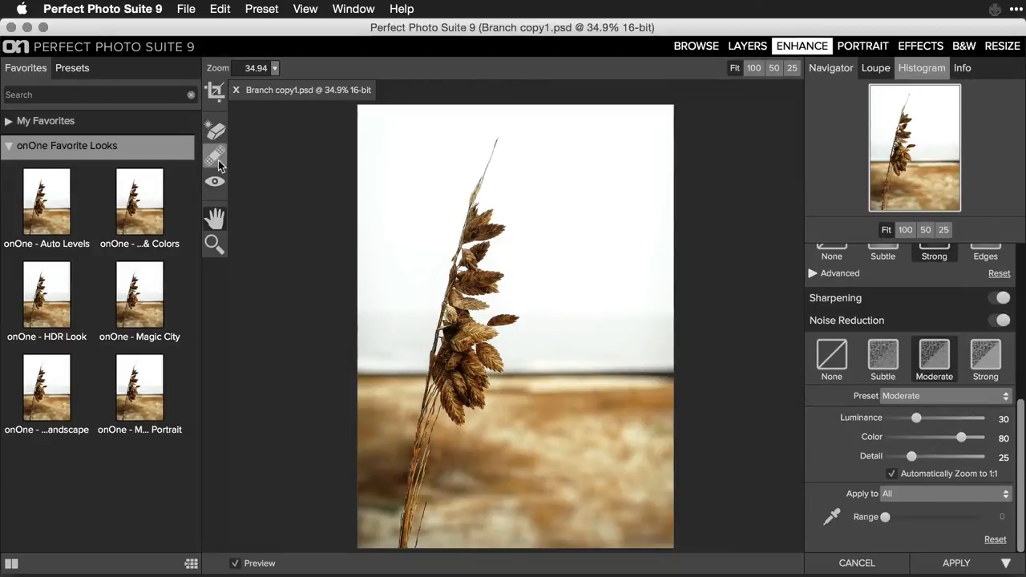
Paint the soft masking brush over the grassy background to limit the enhancement
{"action": "left_click", "coordinate": [215, 158]}
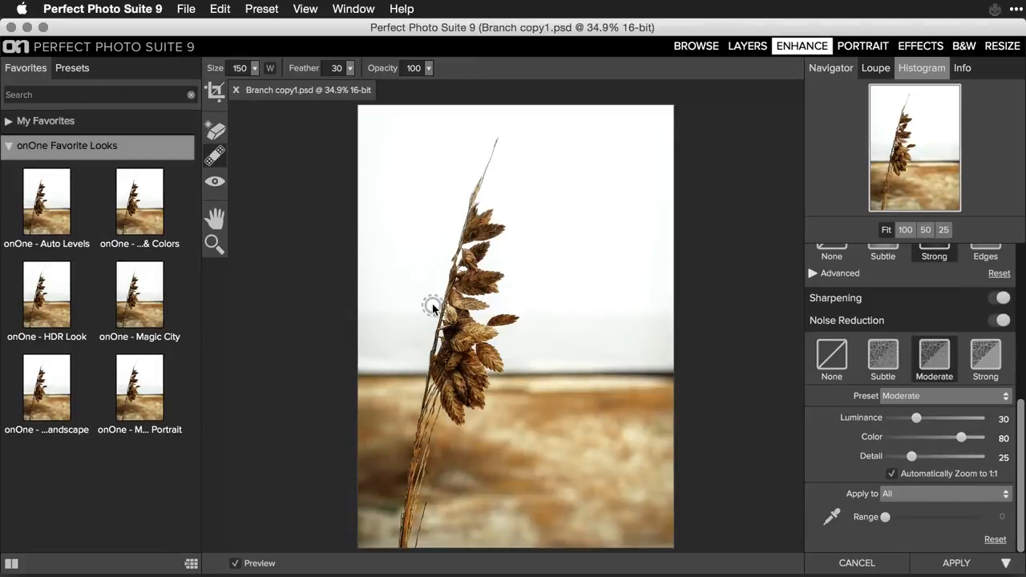
{"action": "mouse_move", "coordinate": [739, 266]}
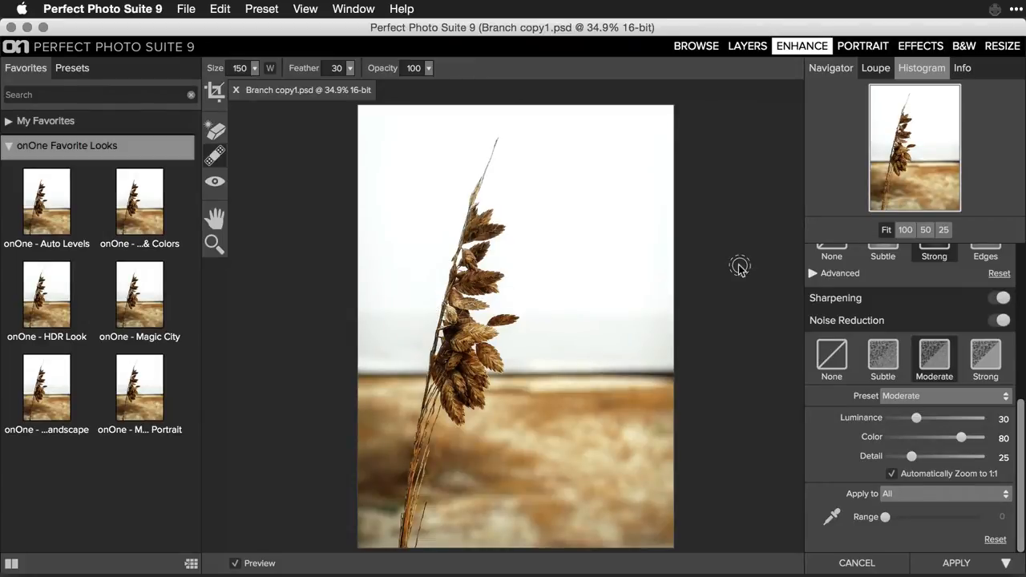
{"action": "mouse_move", "coordinate": [686, 404]}
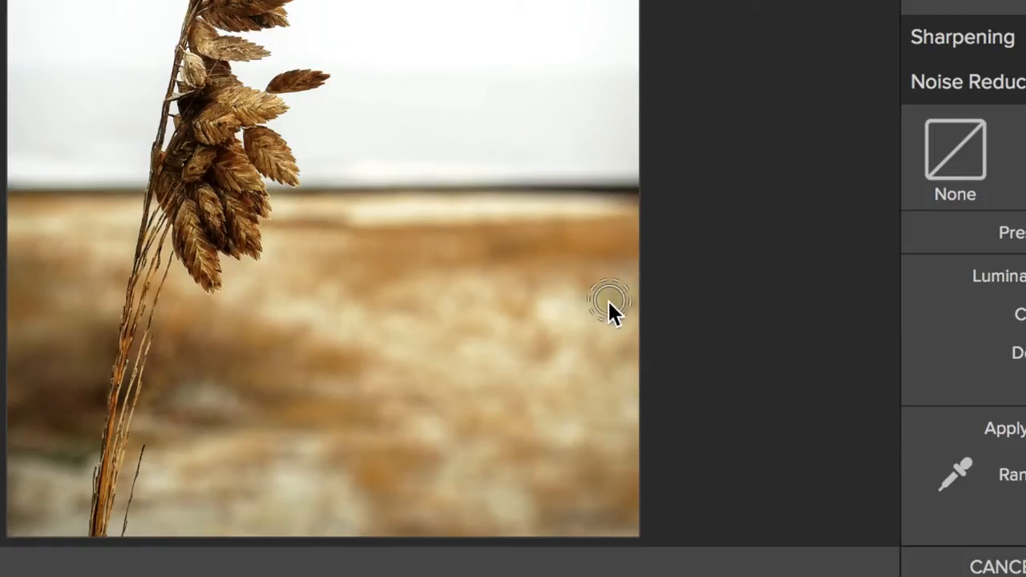
{"action": "mouse_move", "coordinate": [597, 312]}
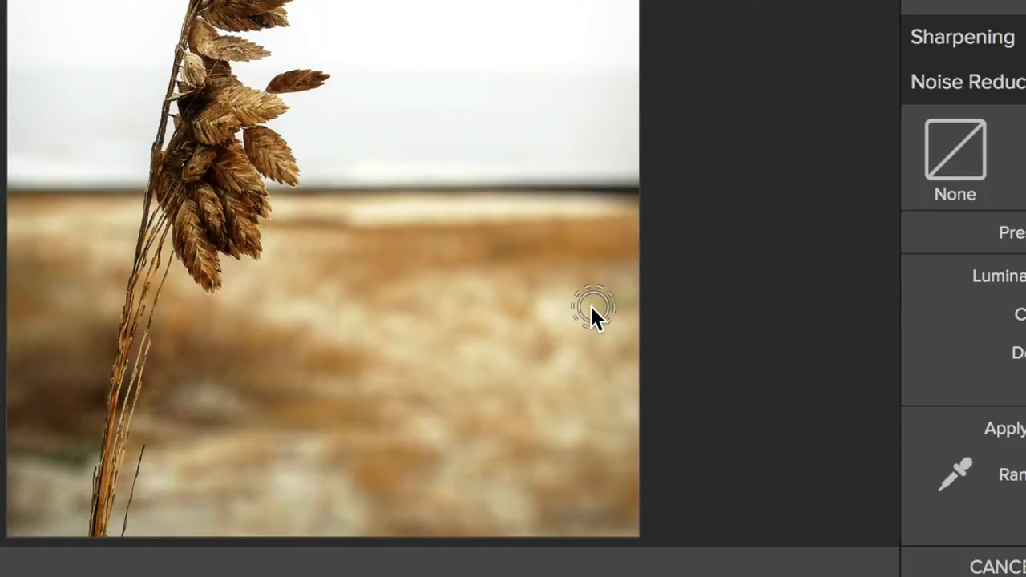
{"action": "left_click", "coordinate": [596, 308]}
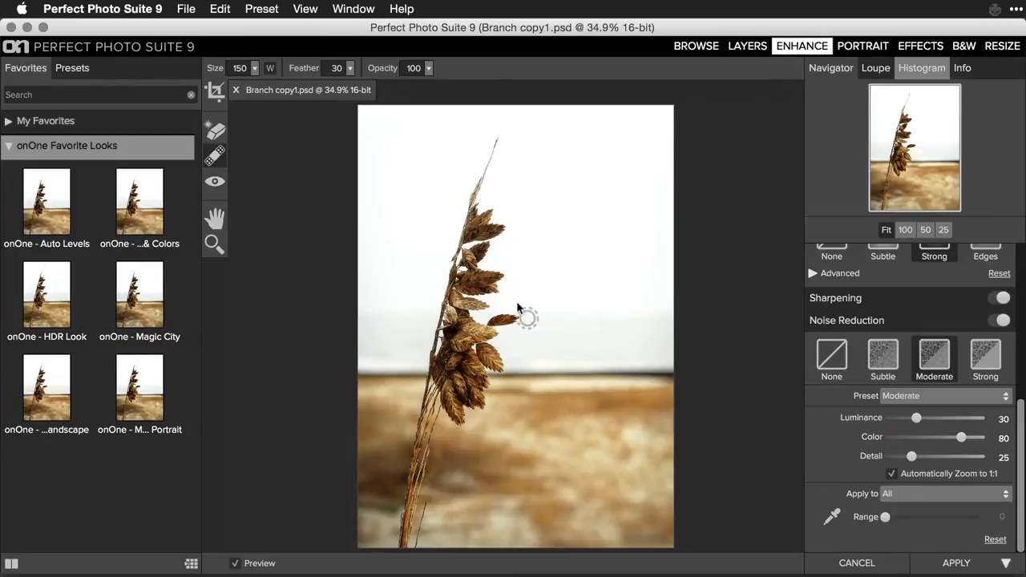
{"action": "mouse_move", "coordinate": [517, 303]}
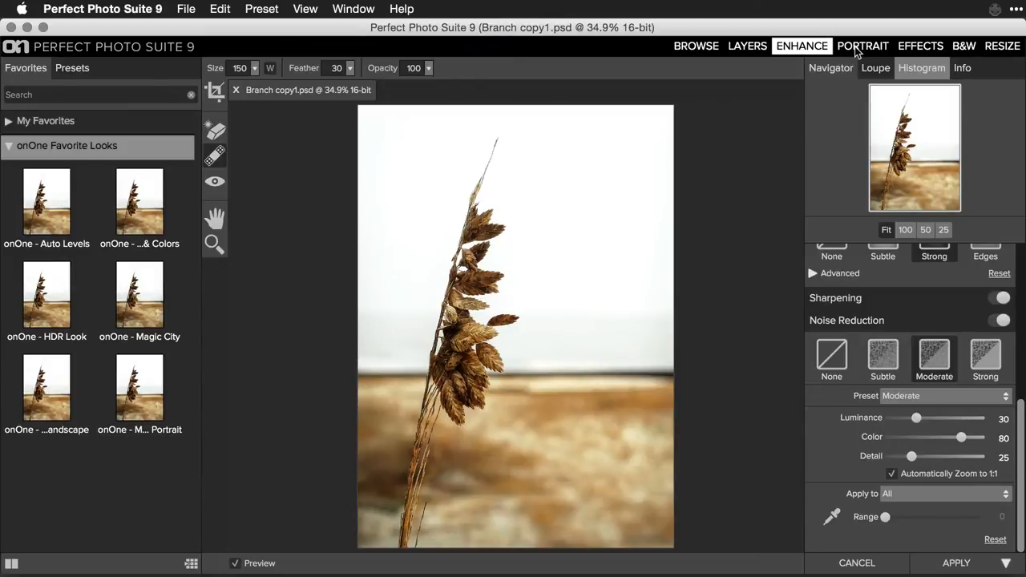
{"action": "mouse_move", "coordinate": [862, 45]}
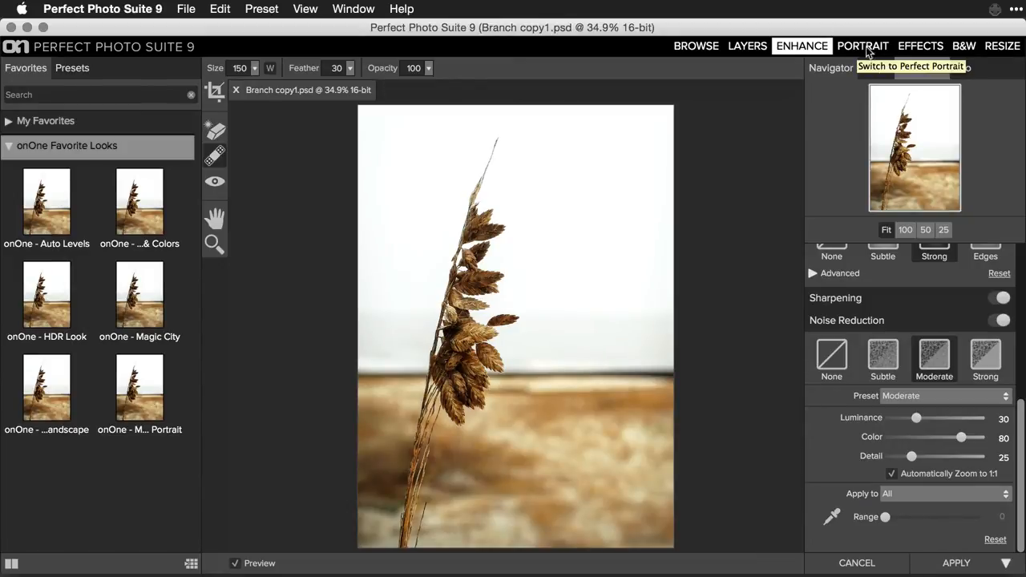
Move the photo into Effects, select the empty filter layer and show the preset categories
{"action": "left_click", "coordinate": [920, 45]}
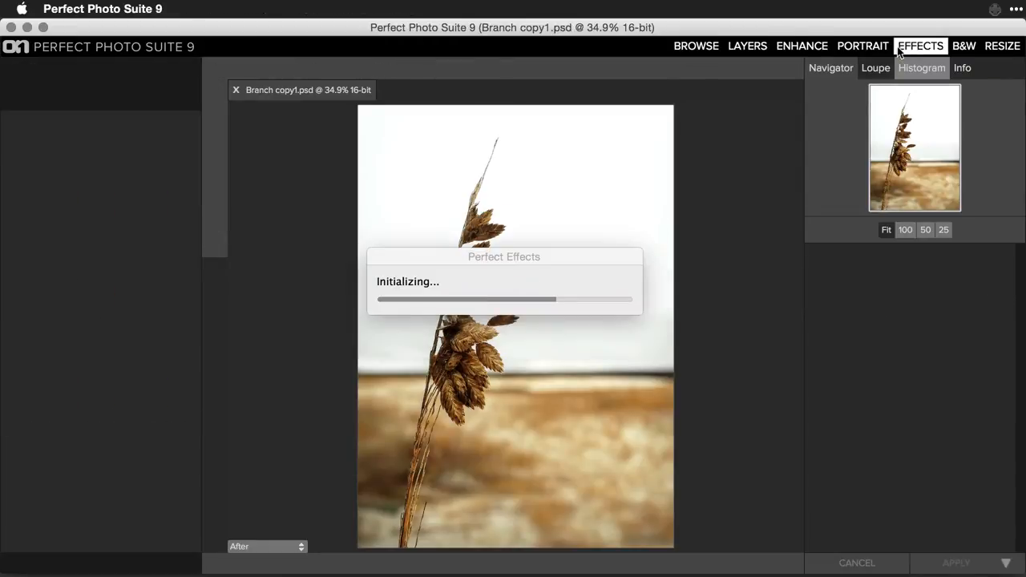
{"action": "left_click", "coordinate": [921, 45]}
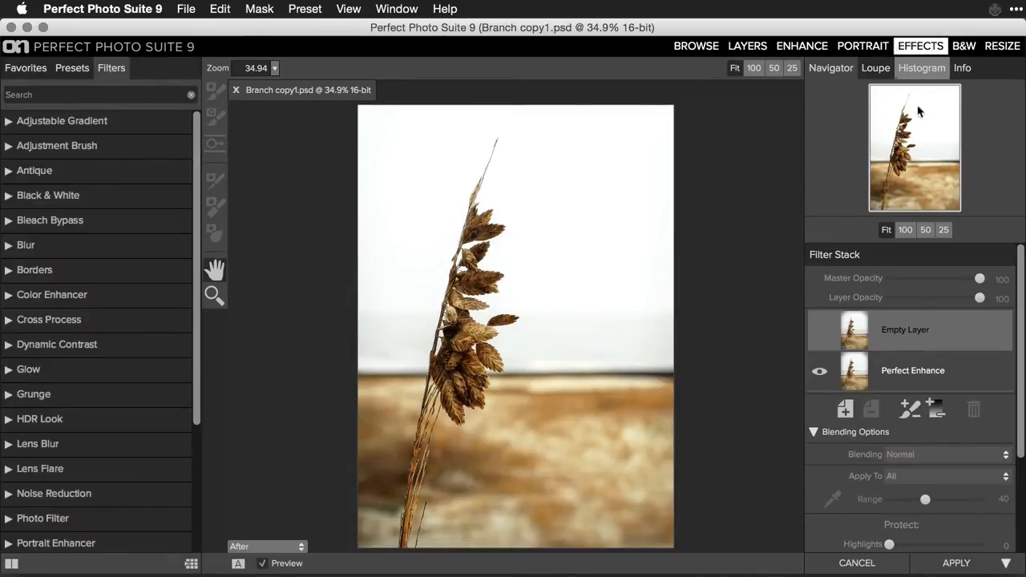
{"action": "mouse_move", "coordinate": [909, 346]}
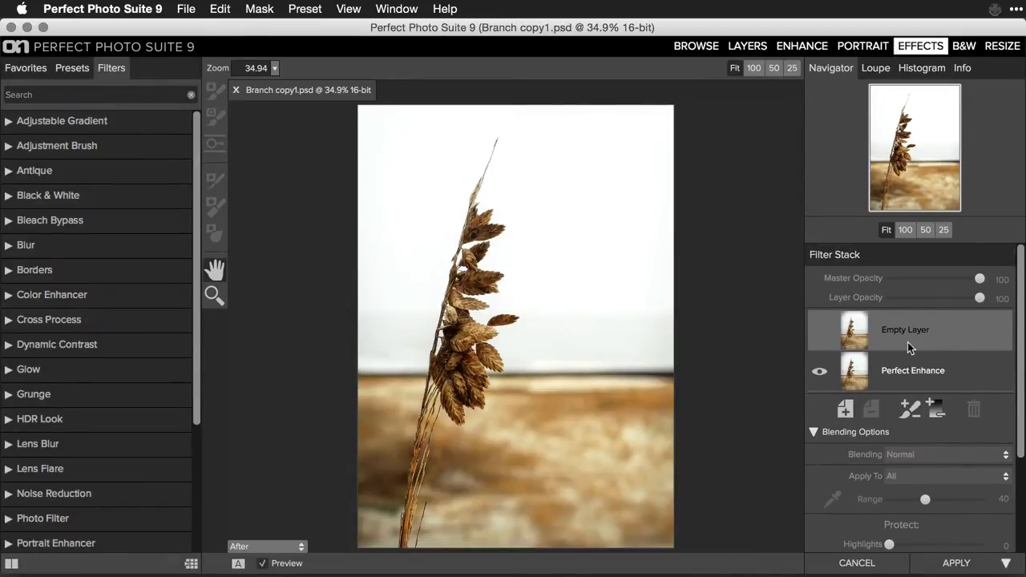
{"action": "left_click", "coordinate": [819, 370]}
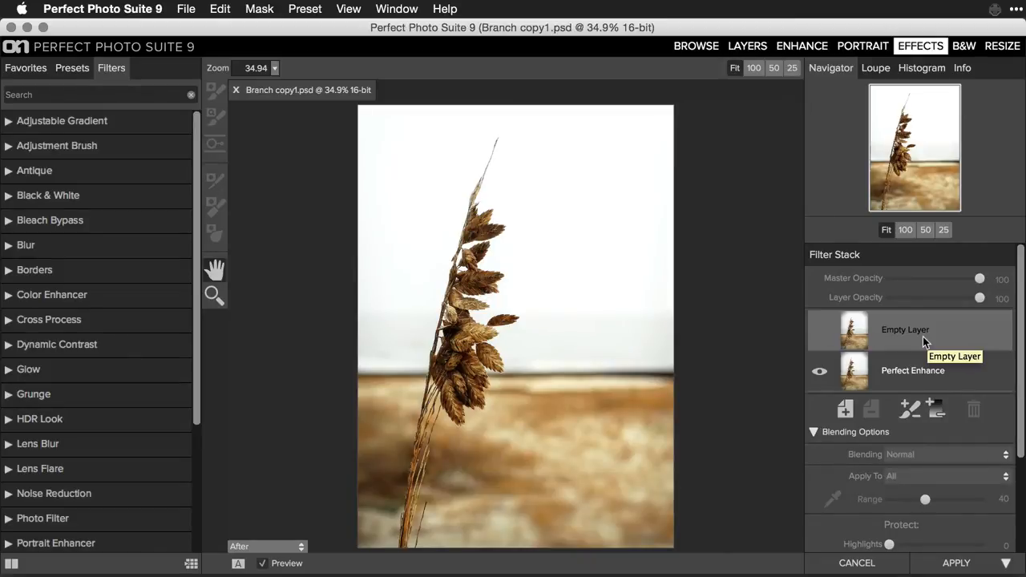
{"action": "mouse_move", "coordinate": [402, 253]}
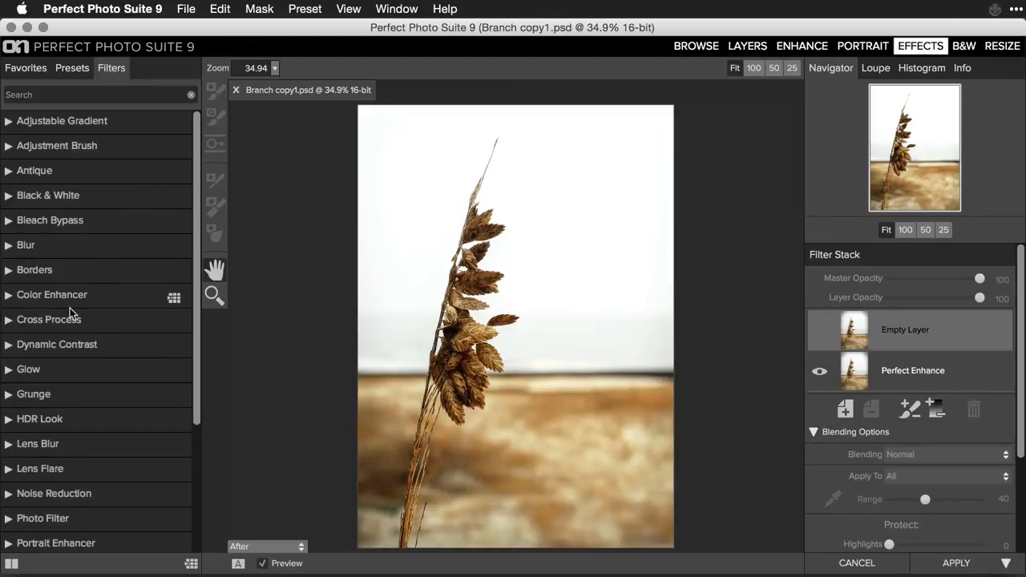
{"action": "left_click", "coordinate": [73, 67]}
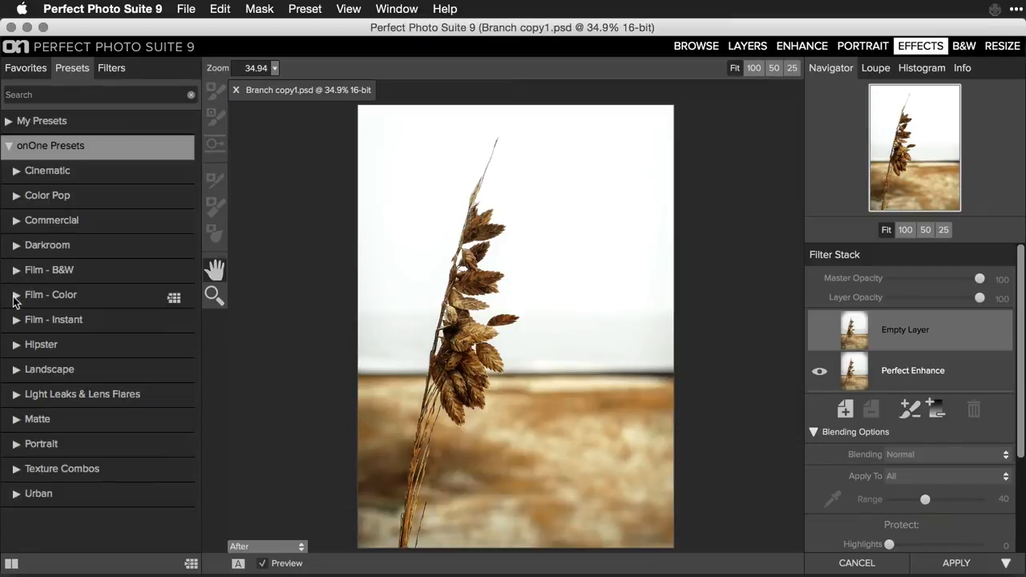
Apply the Fuji Velvia50 Film - Color preset, then hide its filter layers to compare
{"action": "left_click", "coordinate": [51, 295]}
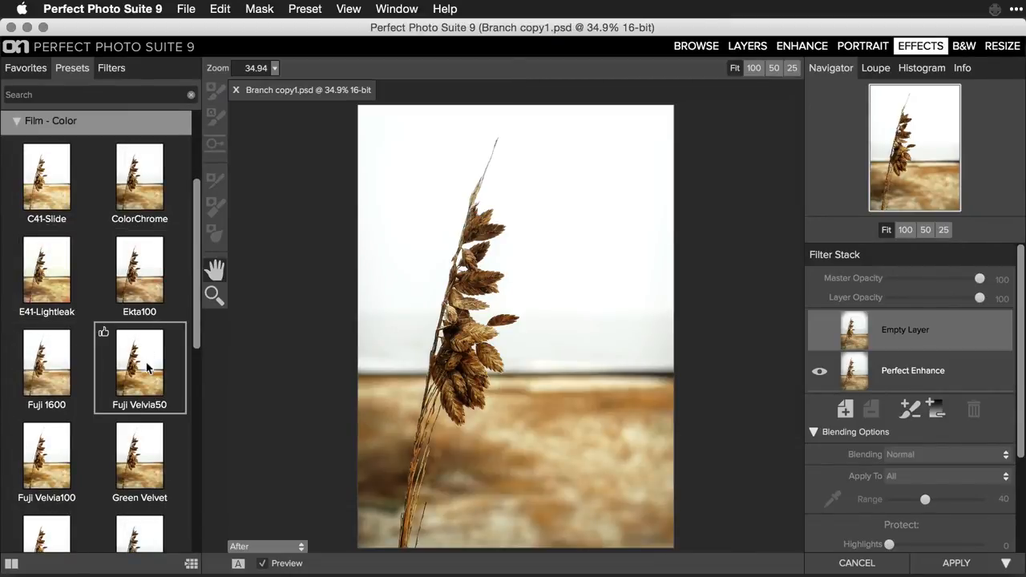
{"action": "left_click", "coordinate": [139, 365]}
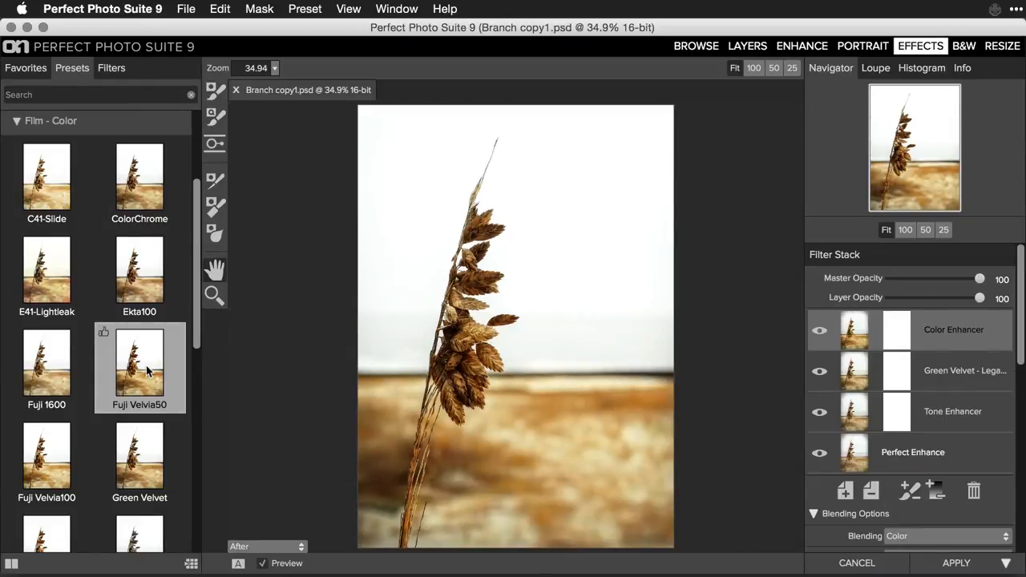
{"action": "mouse_move", "coordinate": [938, 386]}
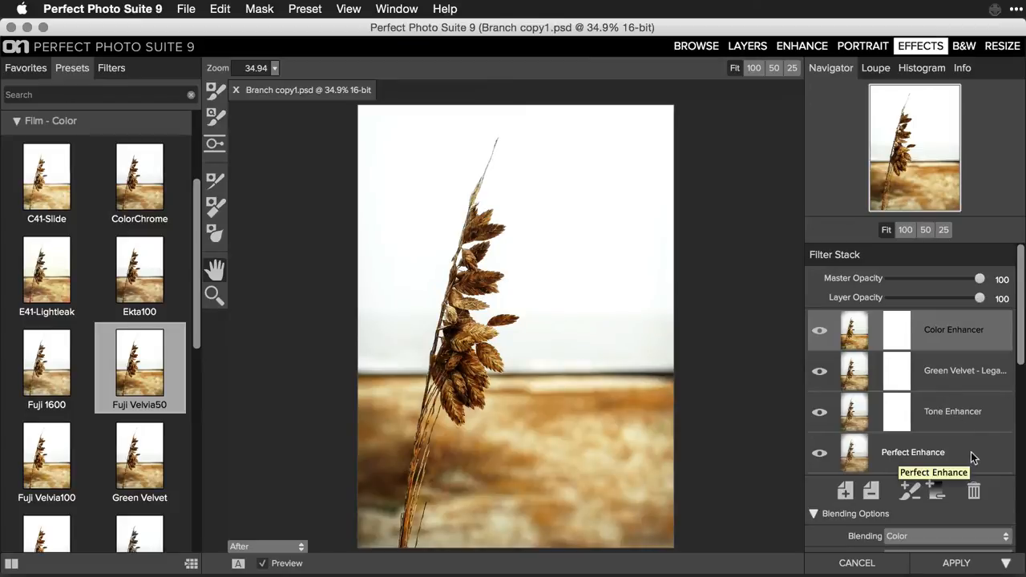
{"action": "mouse_move", "coordinate": [962, 390]}
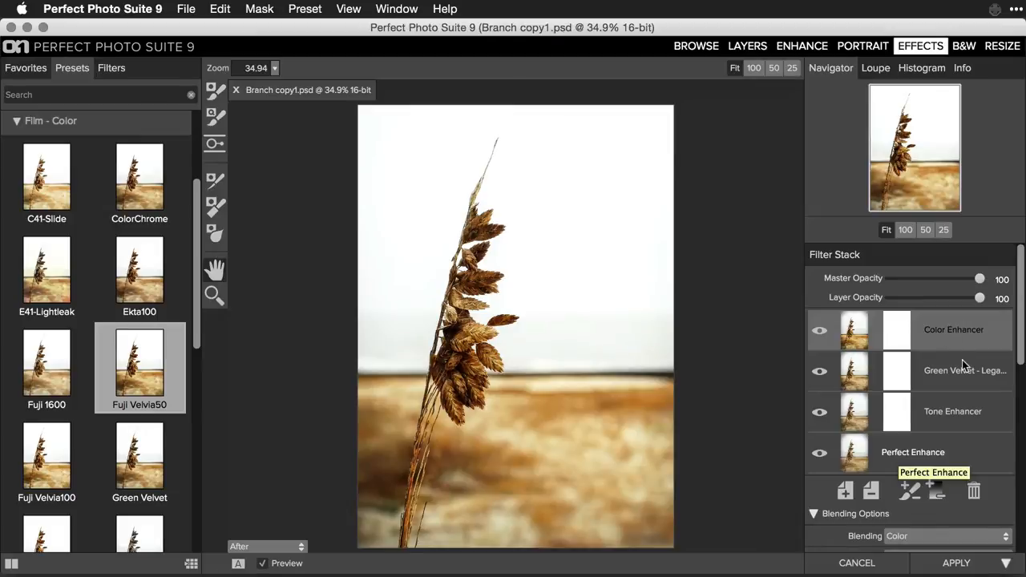
{"action": "left_click", "coordinate": [820, 330]}
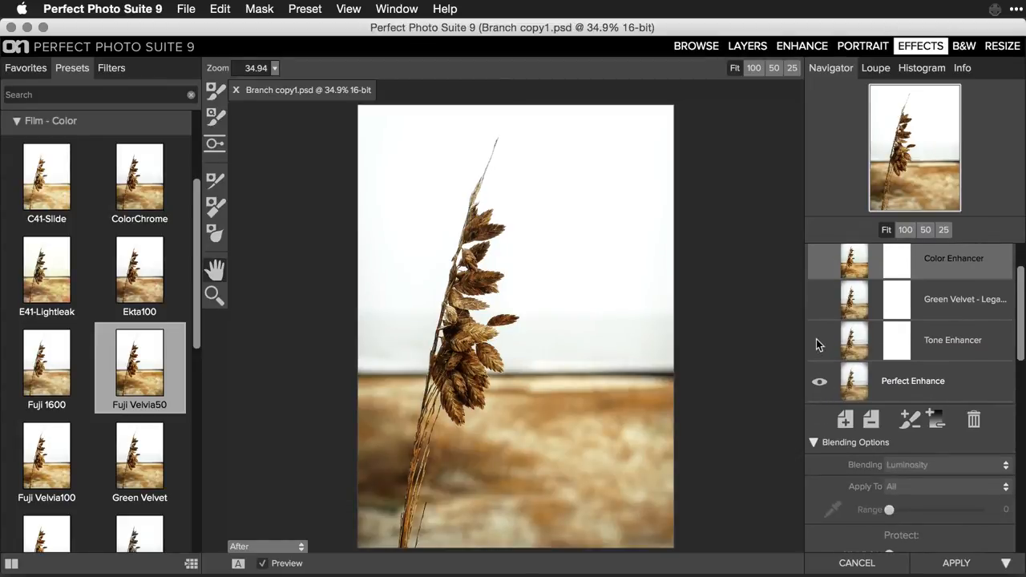
Select the Tone Enhancer layer and adjust its Detail amount
{"action": "left_click", "coordinate": [819, 340]}
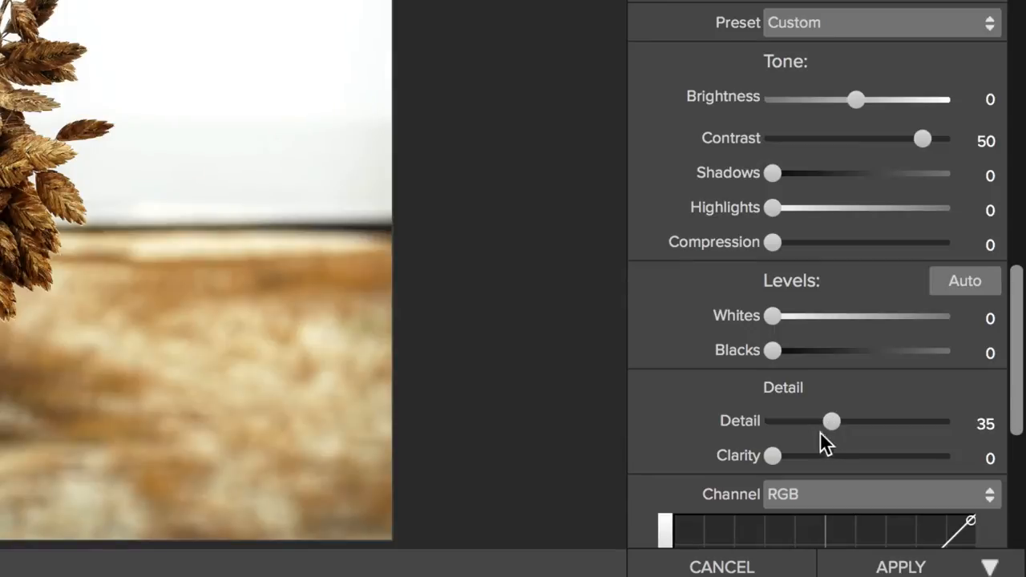
{"action": "left_click_drag", "start_coordinate": [772, 456], "coordinate": [821, 455]}
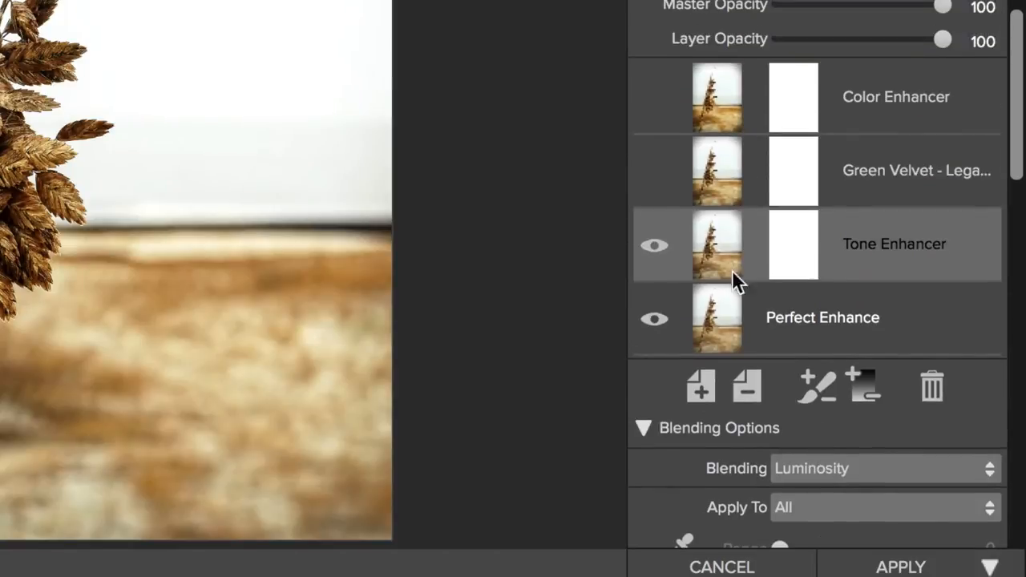
{"action": "mouse_move", "coordinate": [657, 185]}
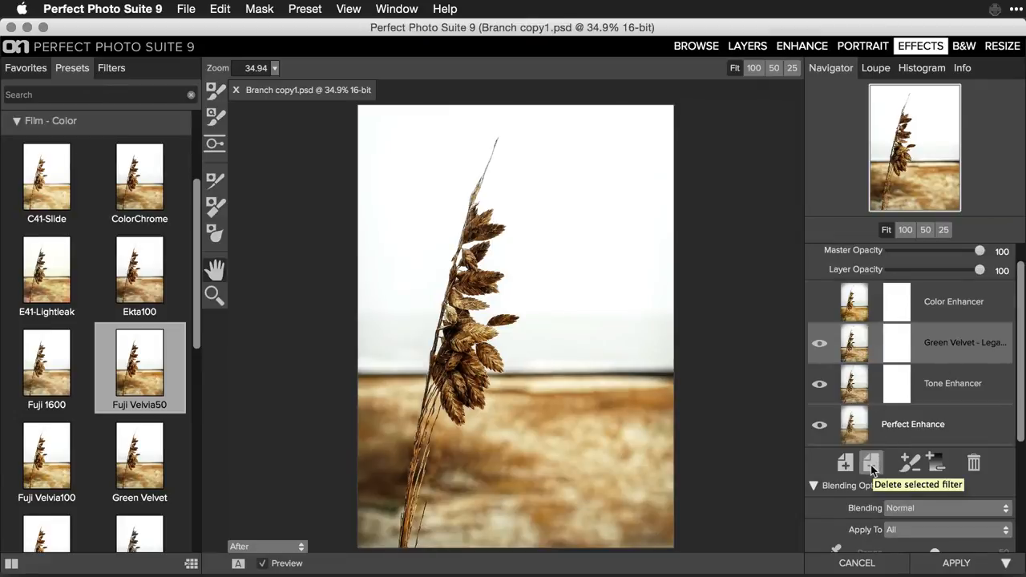
Delete the Green Velvet layer, leaving an empty layer, and show the filter list
{"action": "left_click", "coordinate": [872, 461]}
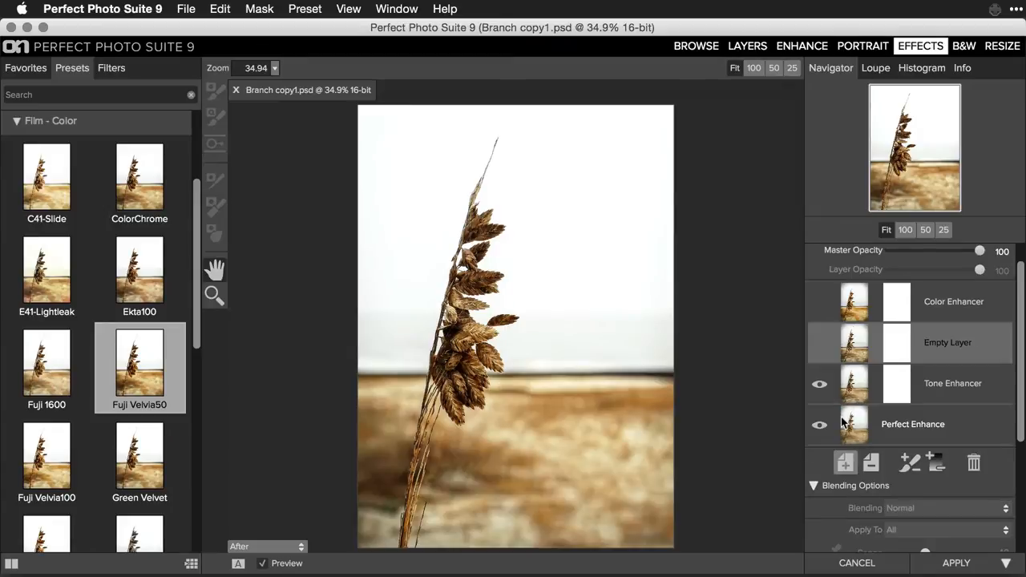
{"action": "left_click", "coordinate": [113, 67]}
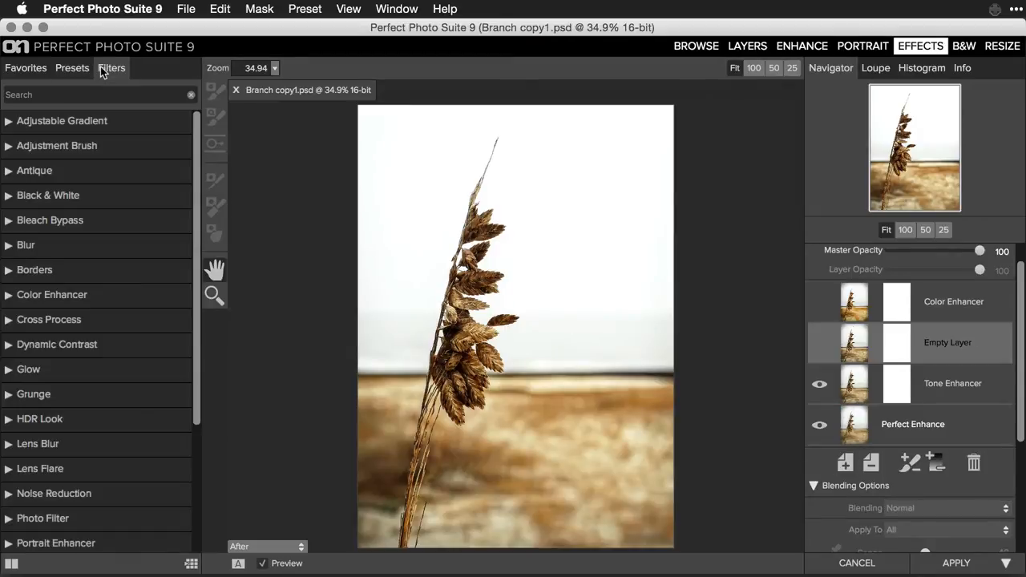
{"action": "mouse_move", "coordinate": [93, 162]}
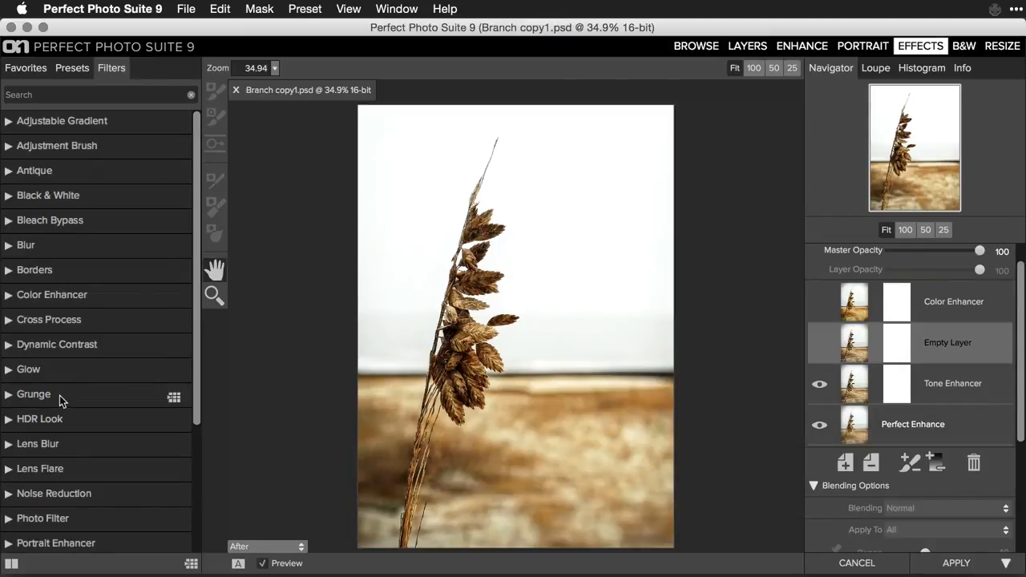
{"action": "mouse_move", "coordinate": [39, 443]}
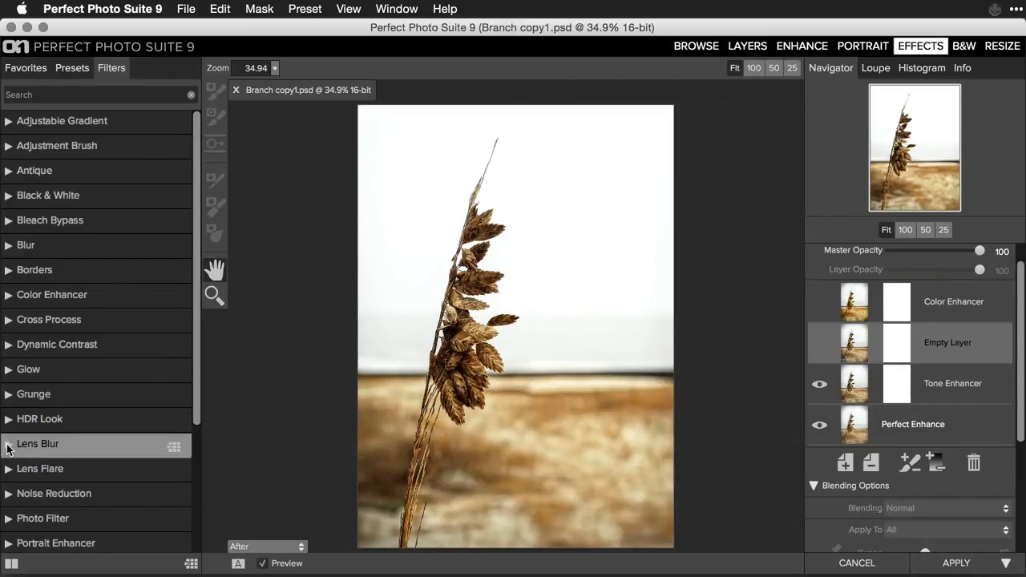
Apply the Round lens blur to the empty layer
{"action": "left_click", "coordinate": [38, 442]}
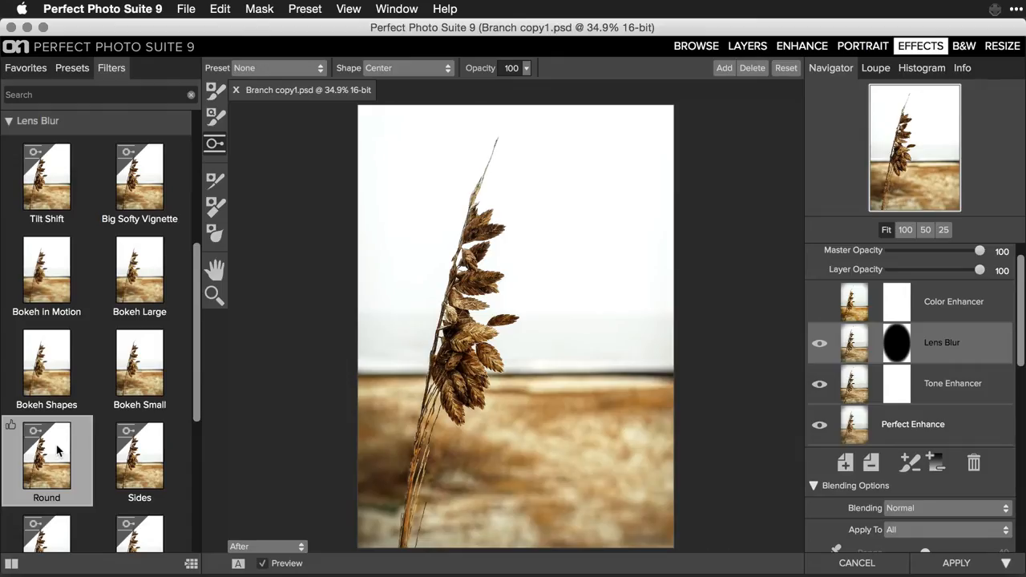
{"action": "left_click", "coordinate": [46, 455]}
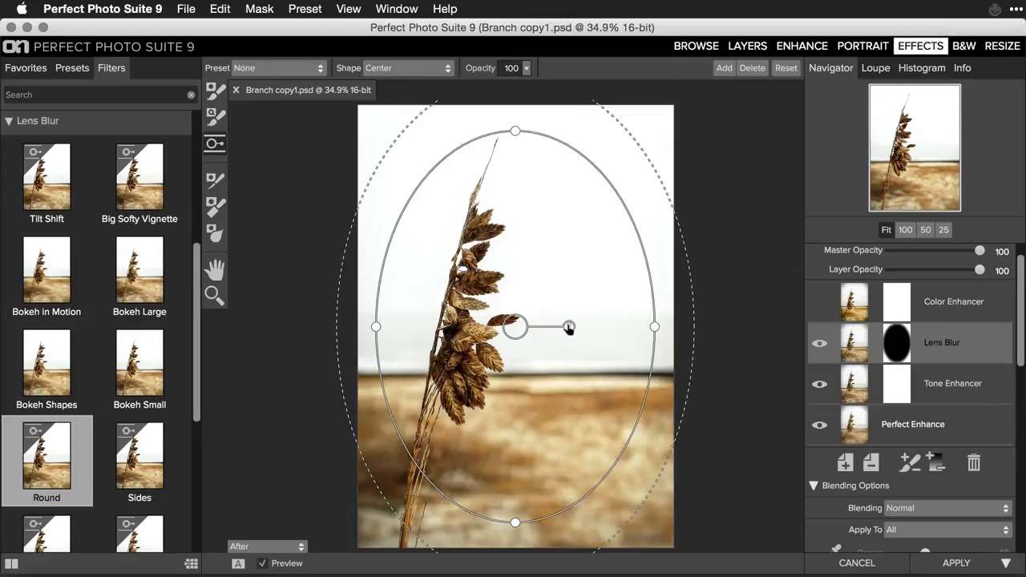
{"action": "mouse_move", "coordinate": [654, 329]}
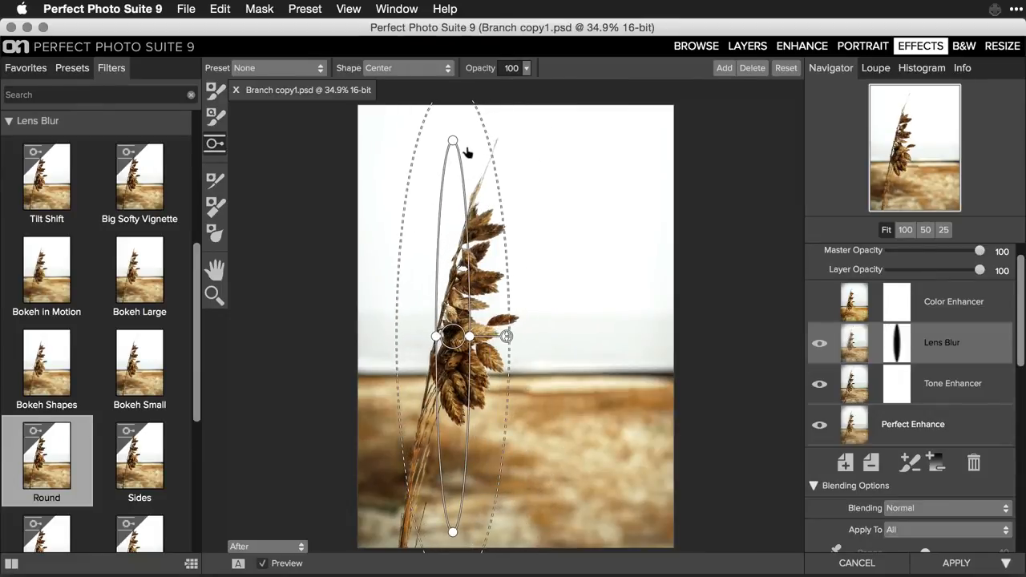
Tilt, widen and reposition the sharp oval so it follows the angled seed branch
{"action": "left_click_drag", "start_coordinate": [452, 143], "coordinate": [456, 115]}
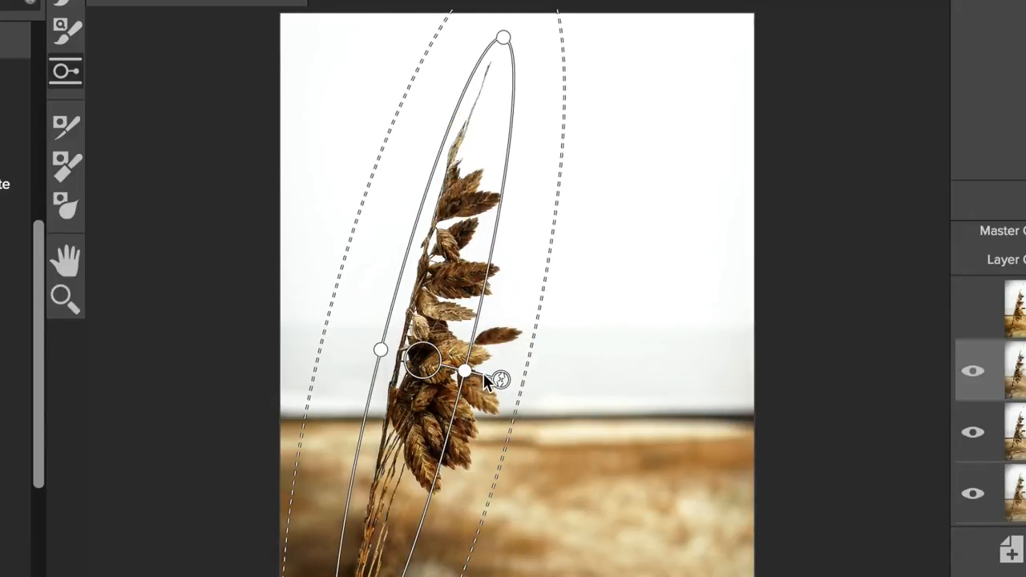
{"action": "left_click_drag", "start_coordinate": [465, 369], "coordinate": [471, 378]}
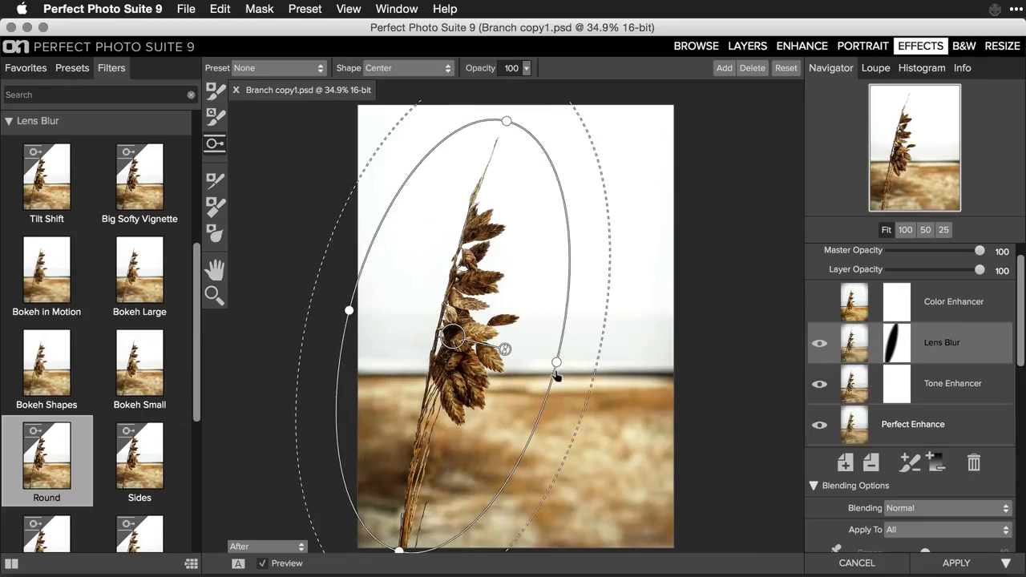
{"action": "left_click_drag", "start_coordinate": [558, 362], "coordinate": [552, 366]}
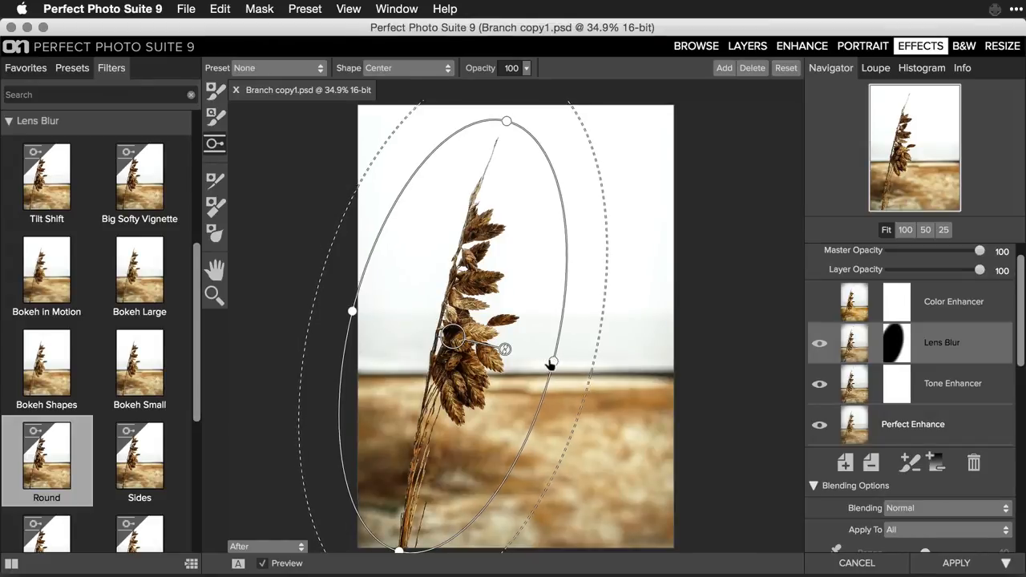
{"action": "left_click_drag", "start_coordinate": [552, 362], "coordinate": [540, 359]}
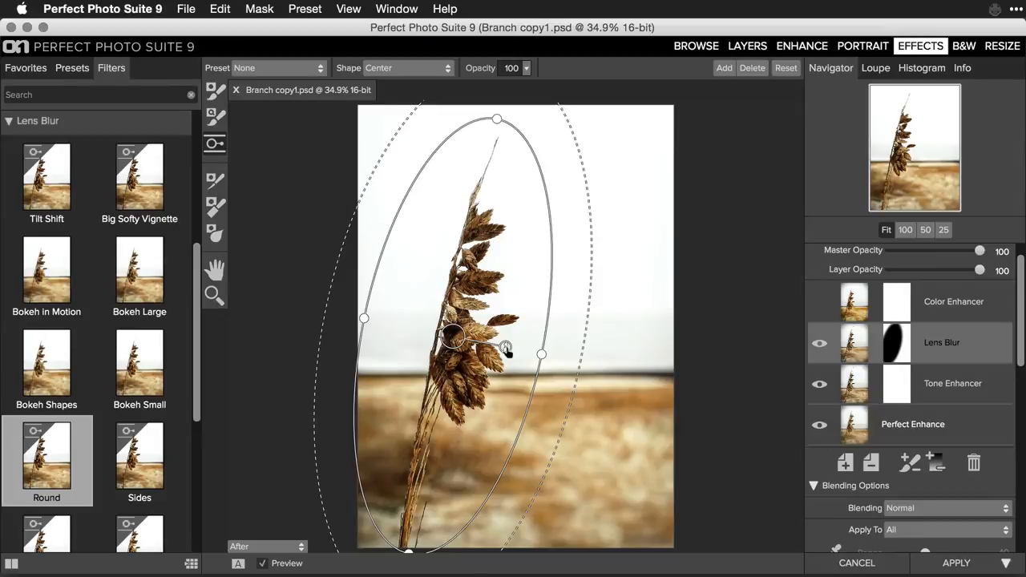
{"action": "left_click_drag", "start_coordinate": [504, 350], "coordinate": [520, 359]}
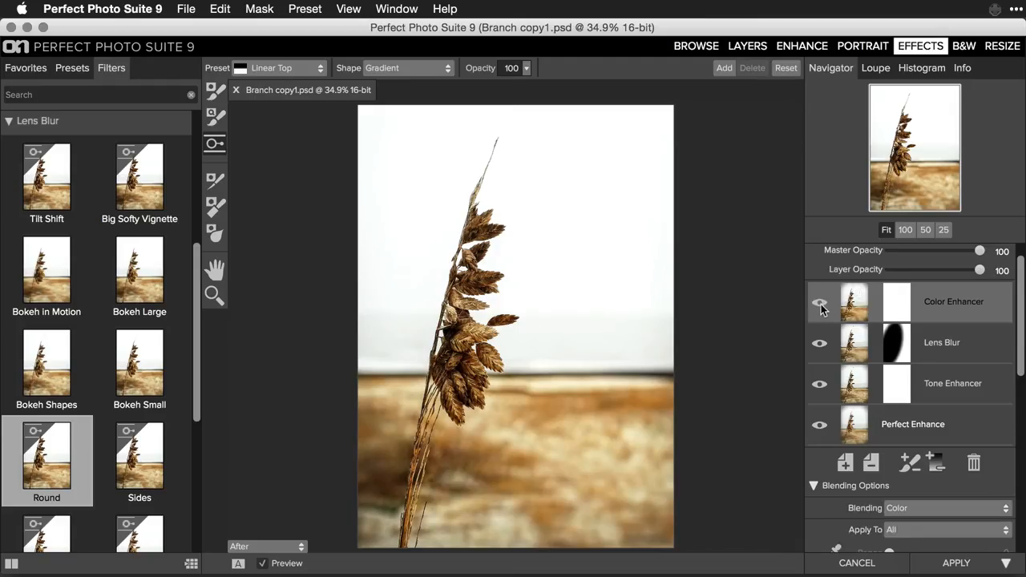
{"action": "mouse_move", "coordinate": [819, 303]}
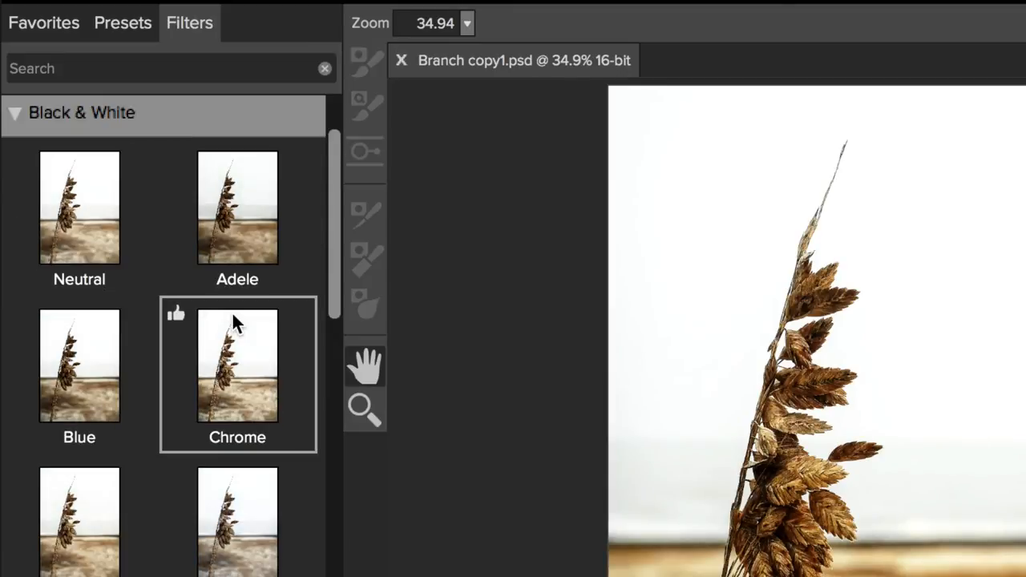
Apply the Deep Blacks black & white look blended as Overlay and toggle it to compare
{"action": "scroll", "scroll_direction": "down", "scroll_amount": 3}
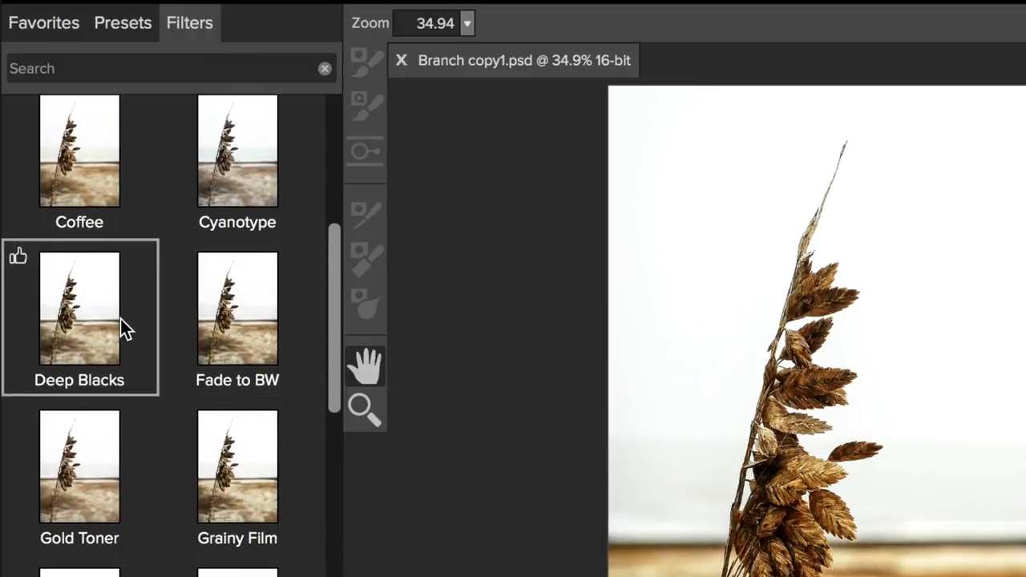
{"action": "left_click", "coordinate": [80, 308]}
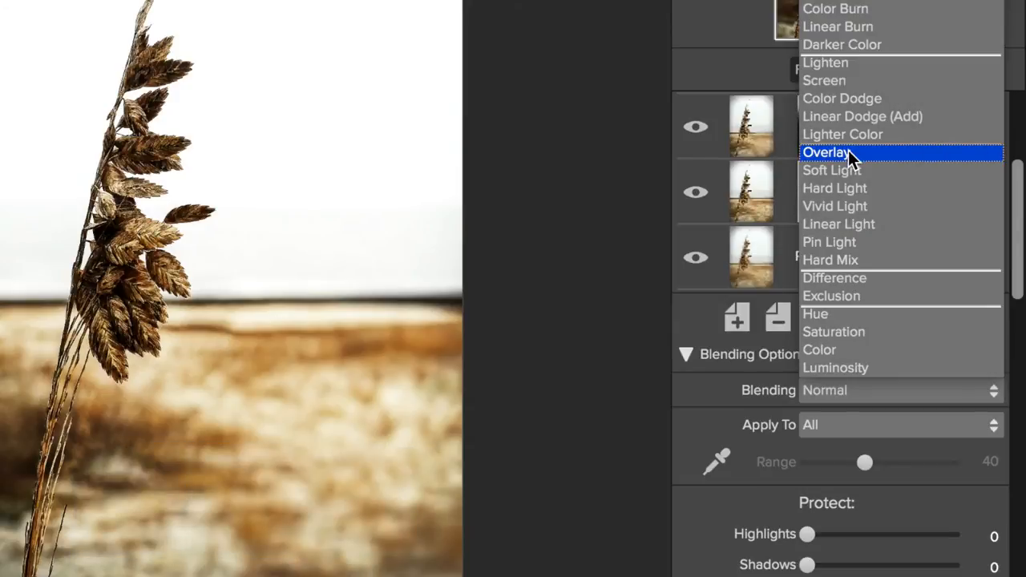
{"action": "left_click", "coordinate": [828, 151]}
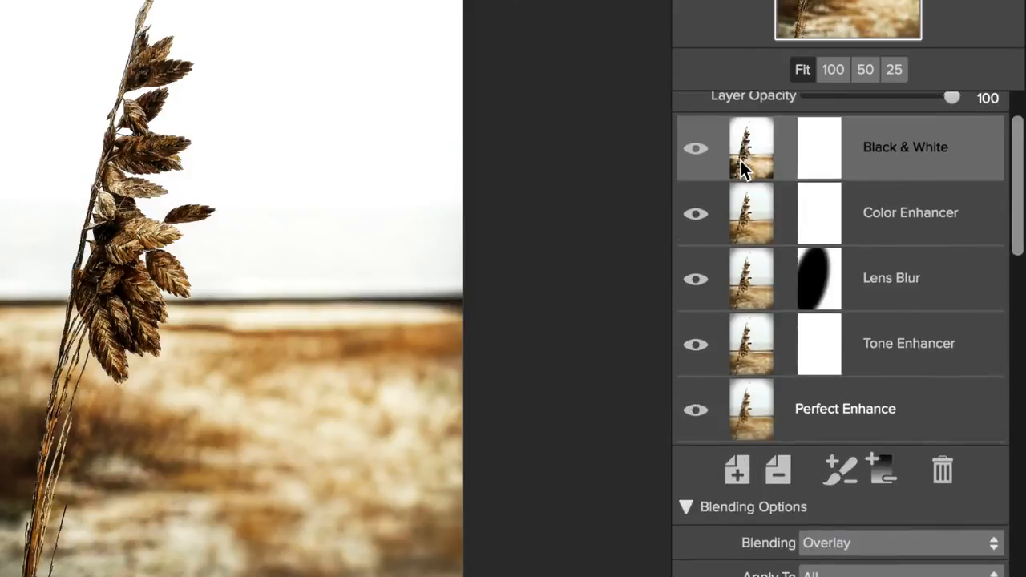
{"action": "left_click", "coordinate": [696, 149]}
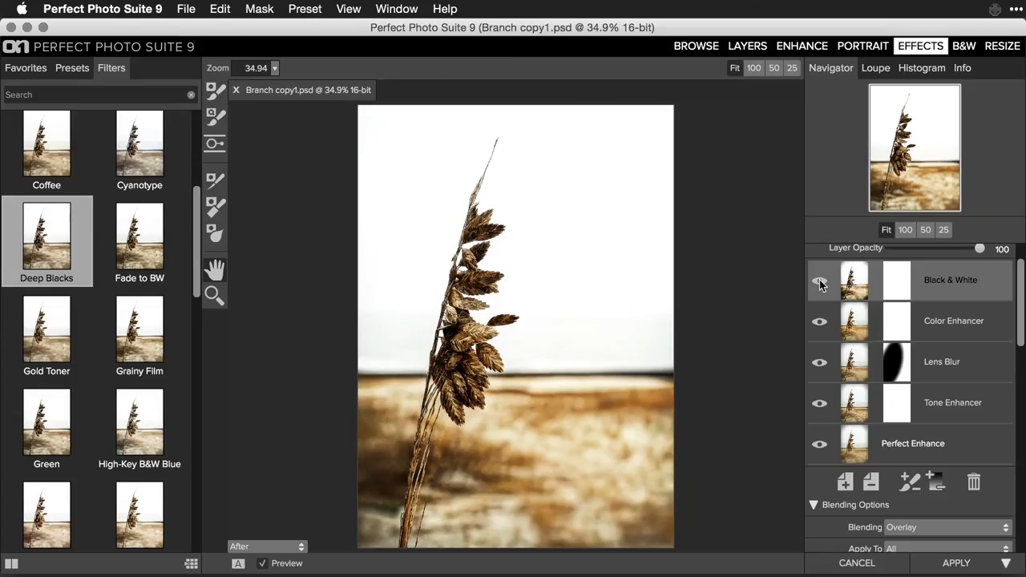
{"action": "left_click", "coordinate": [819, 279]}
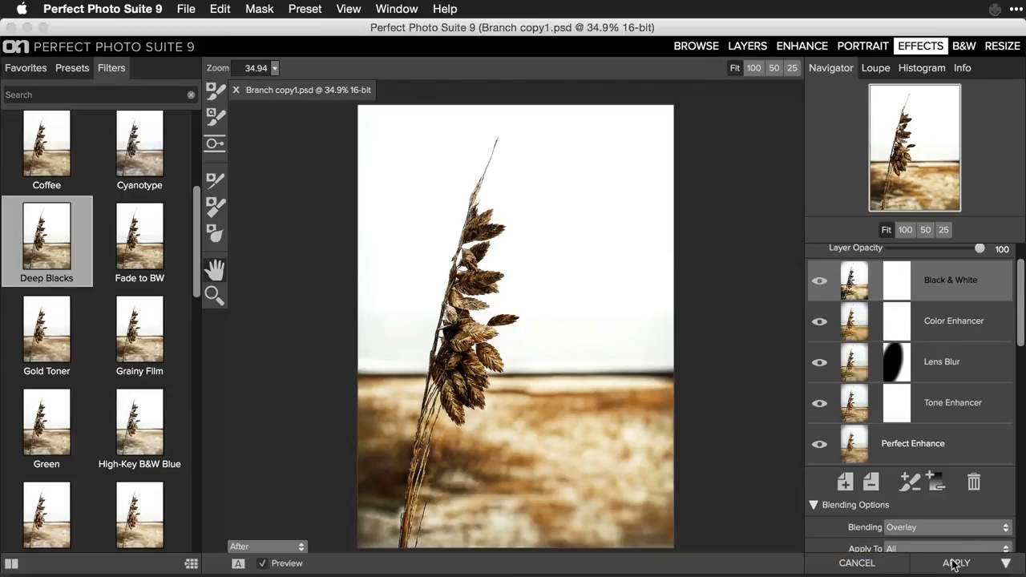
Apply the effect stack so it returns to Layers as a new Perfect Effects layer
{"action": "left_click", "coordinate": [956, 563]}
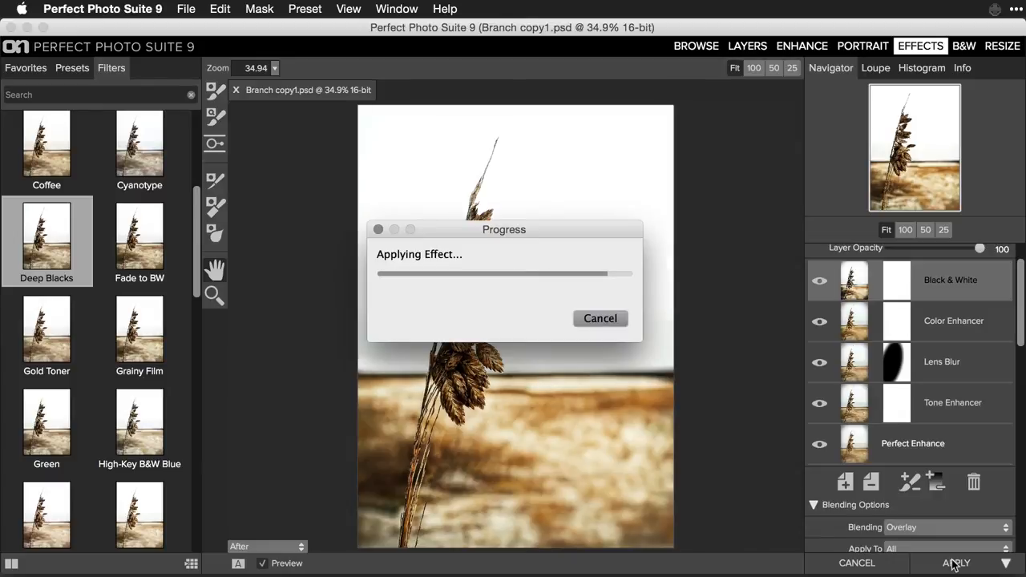
{"action": "left_click", "coordinate": [956, 561]}
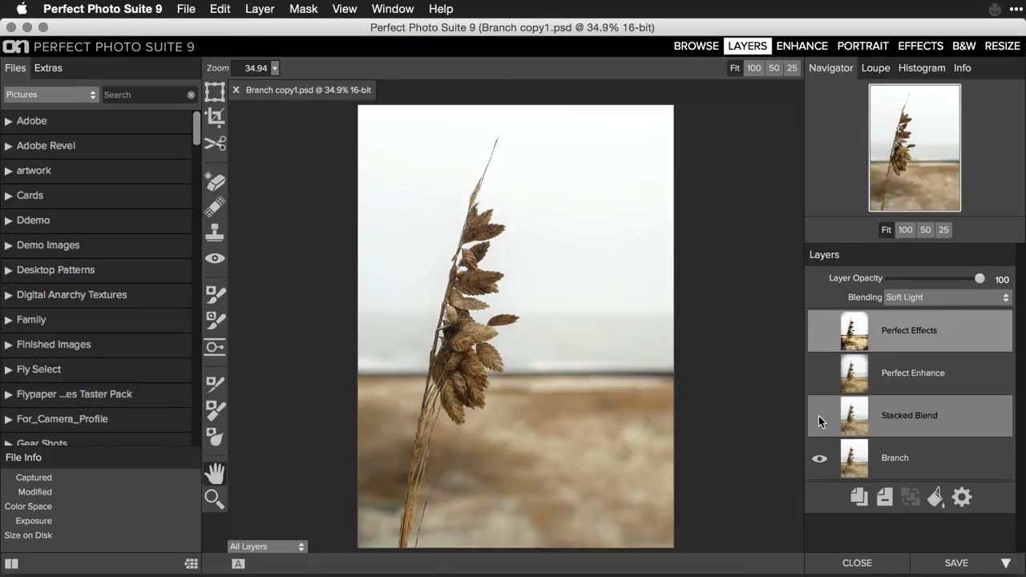
Make the Stacked Blend and Perfect Enhance layers visible and lower Perfect Effects opacity to 78
{"action": "left_click", "coordinate": [820, 373]}
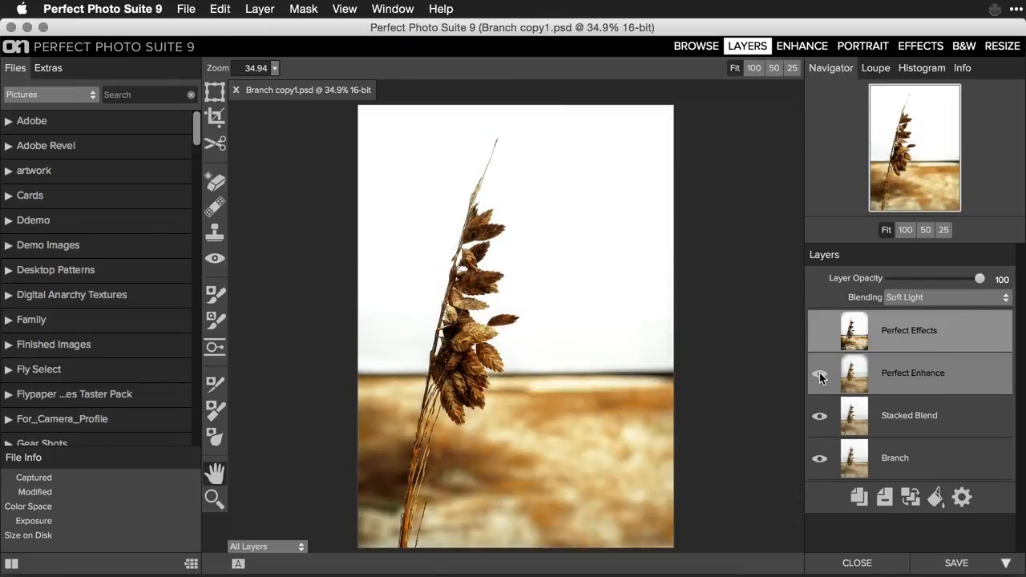
{"action": "left_click", "coordinate": [820, 330]}
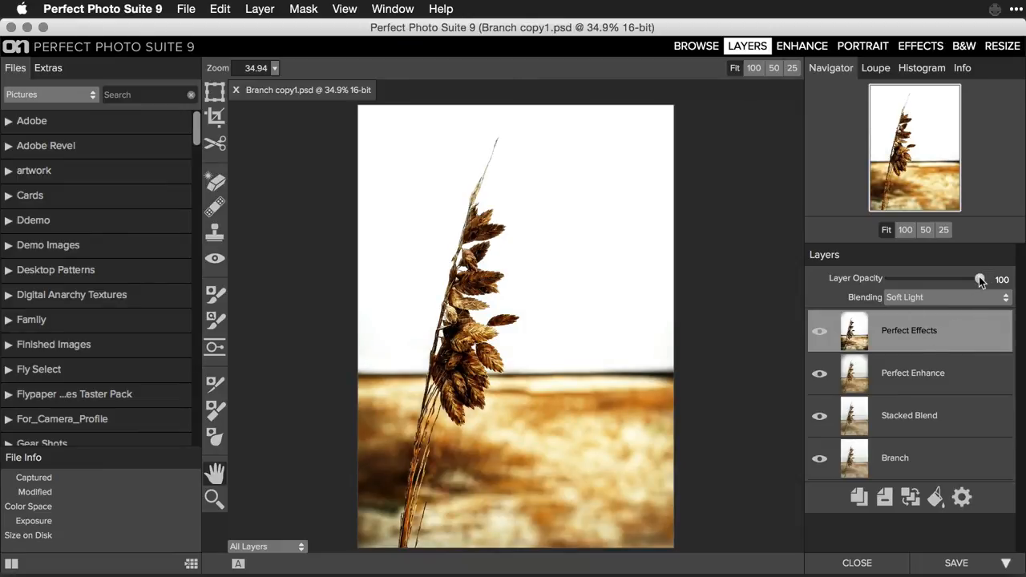
{"action": "left_click_drag", "start_coordinate": [981, 279], "coordinate": [960, 279]}
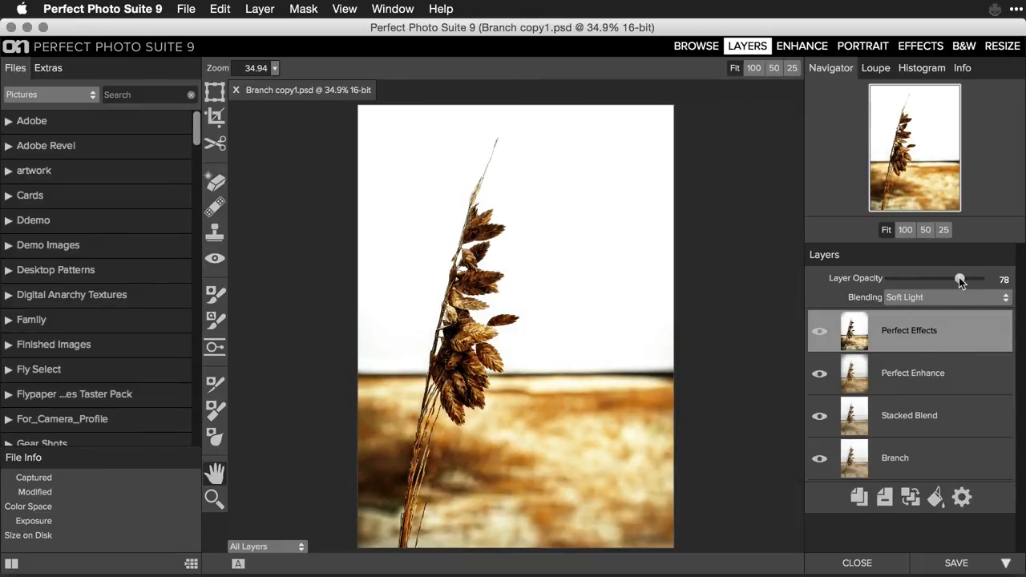
{"action": "mouse_move", "coordinate": [886, 416]}
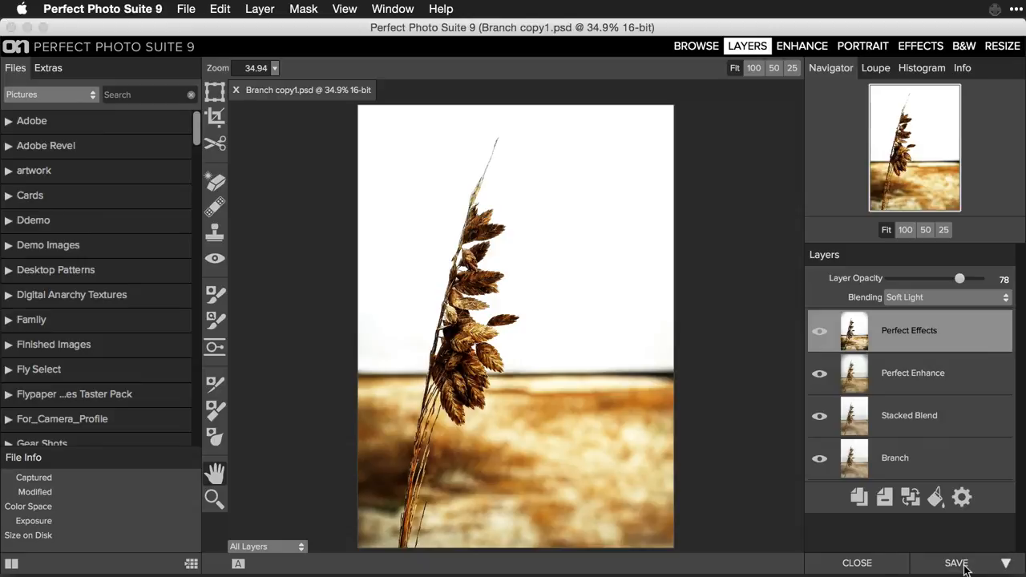
Save the layered result back into Photoshop's layer stack
{"action": "left_click", "coordinate": [956, 563]}
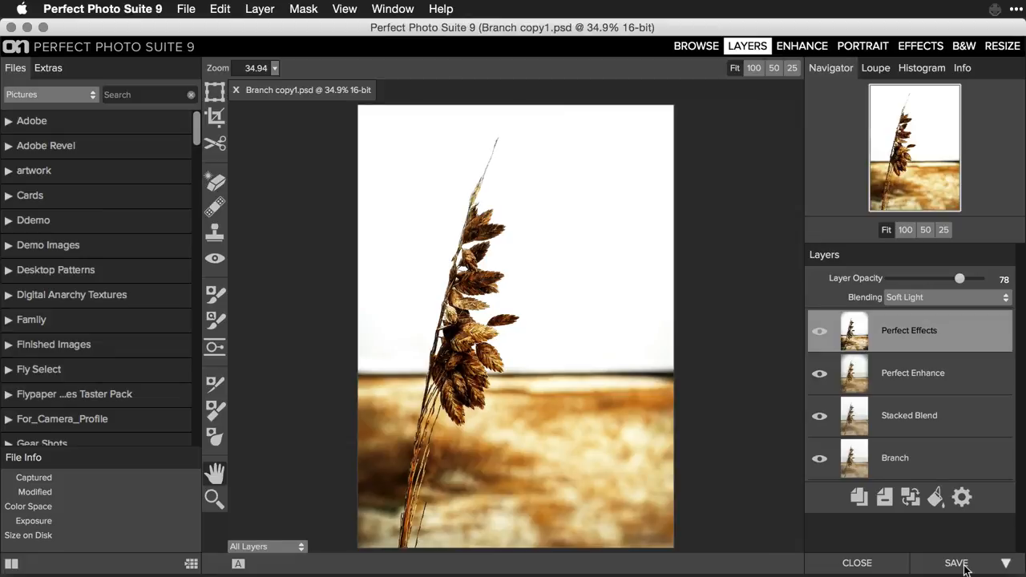
{"action": "left_click", "coordinate": [956, 563]}
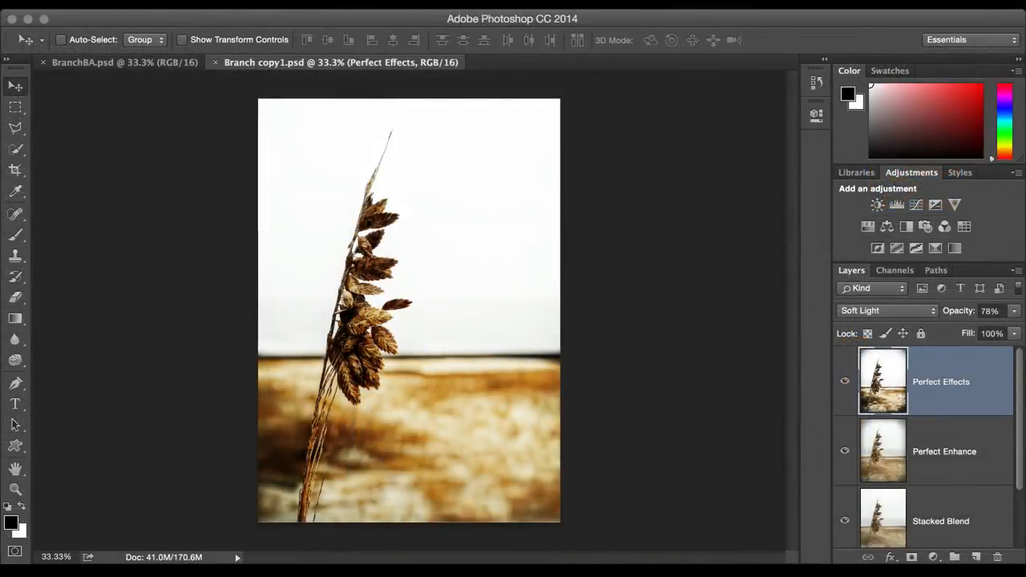